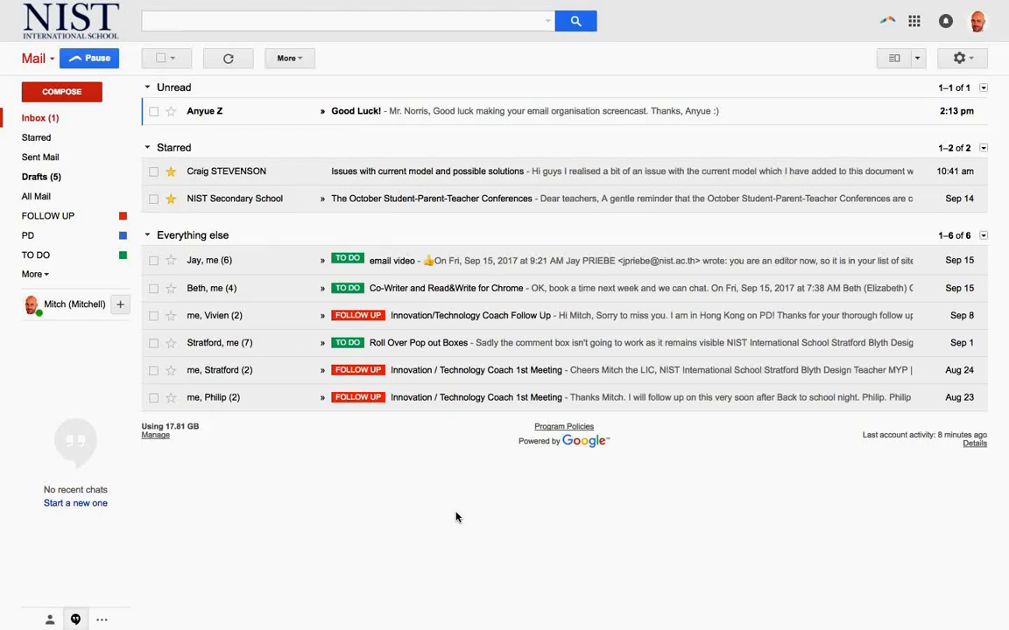
mouse_move(494, 438)
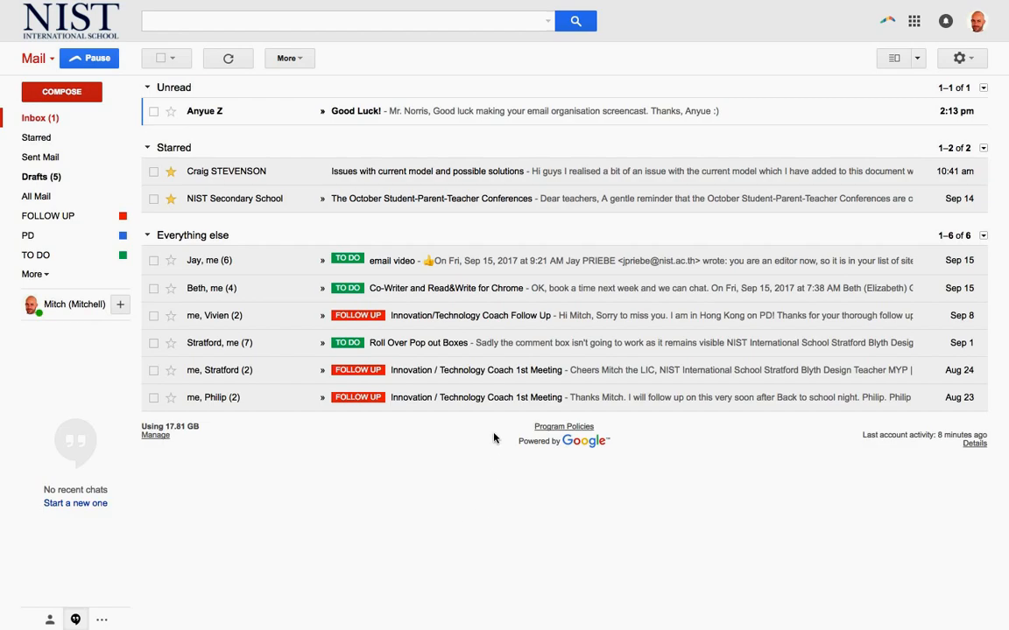
mouse_move(231, 425)
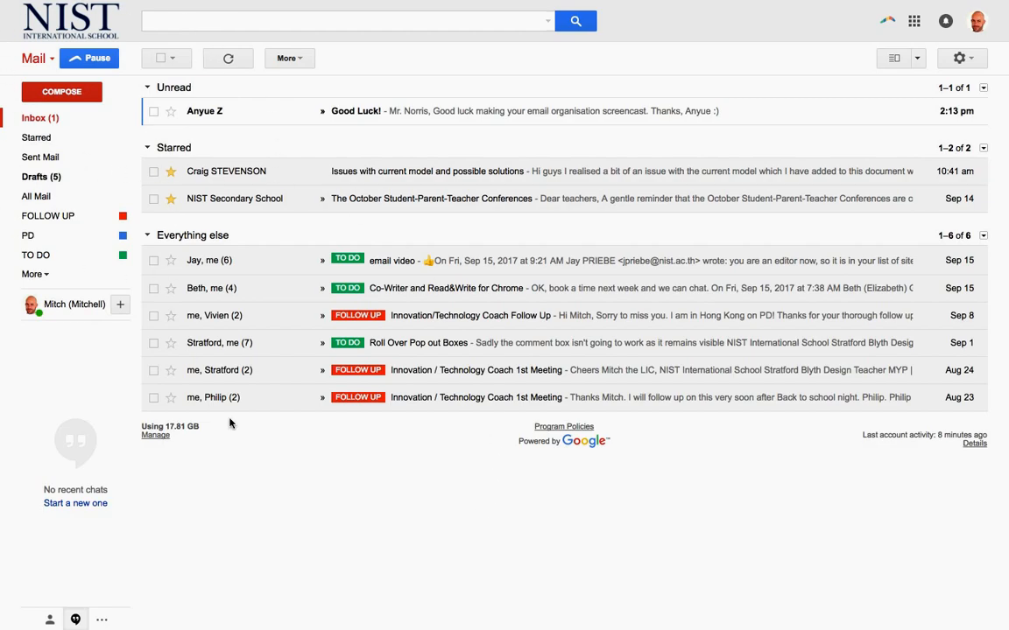
mouse_move(420, 548)
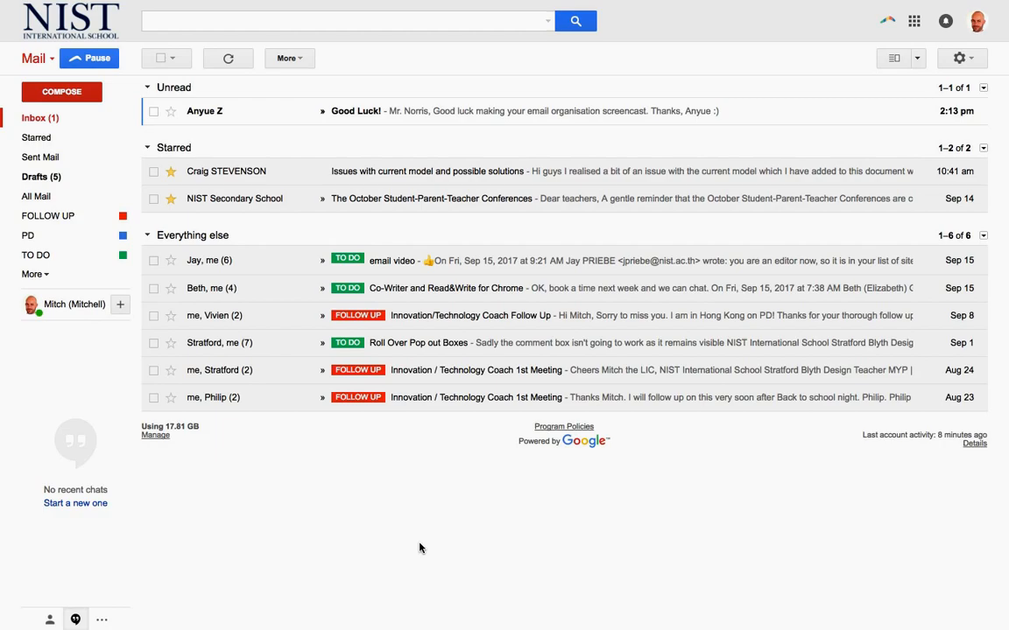
mouse_move(346, 587)
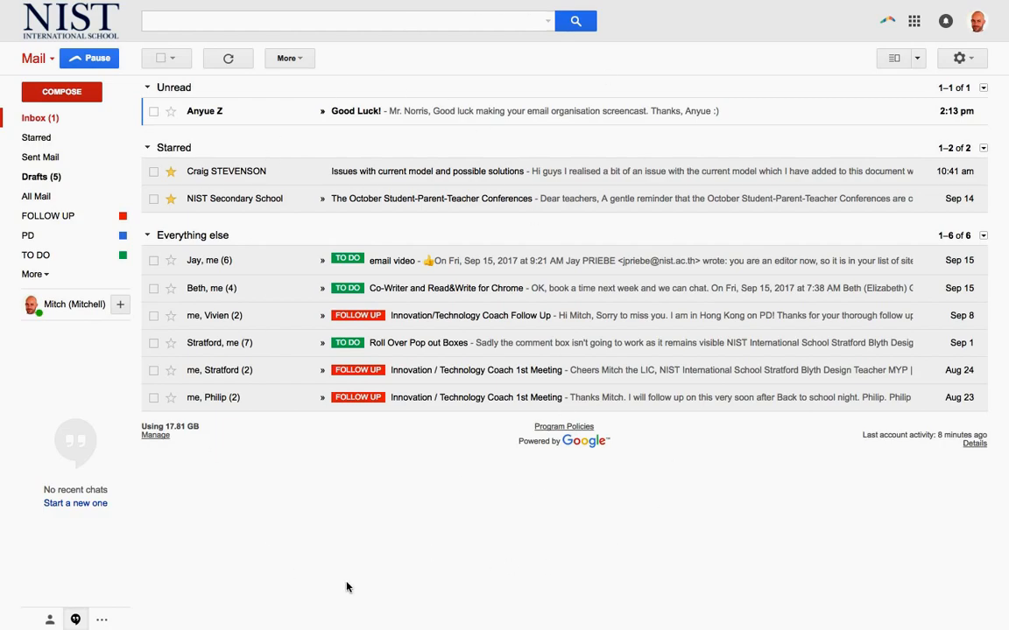
mouse_move(401, 546)
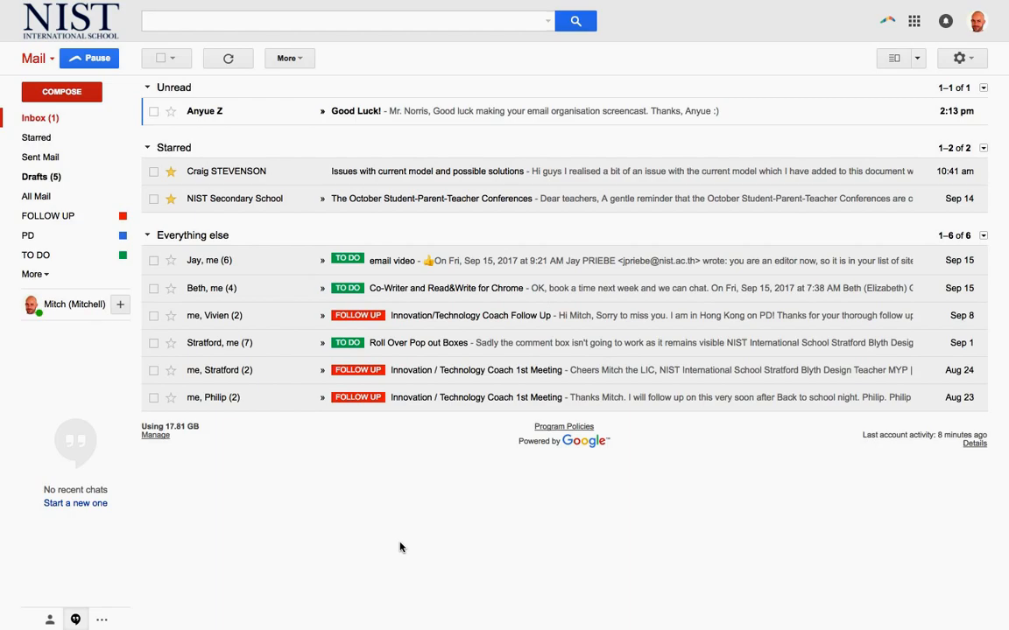
mouse_move(557, 63)
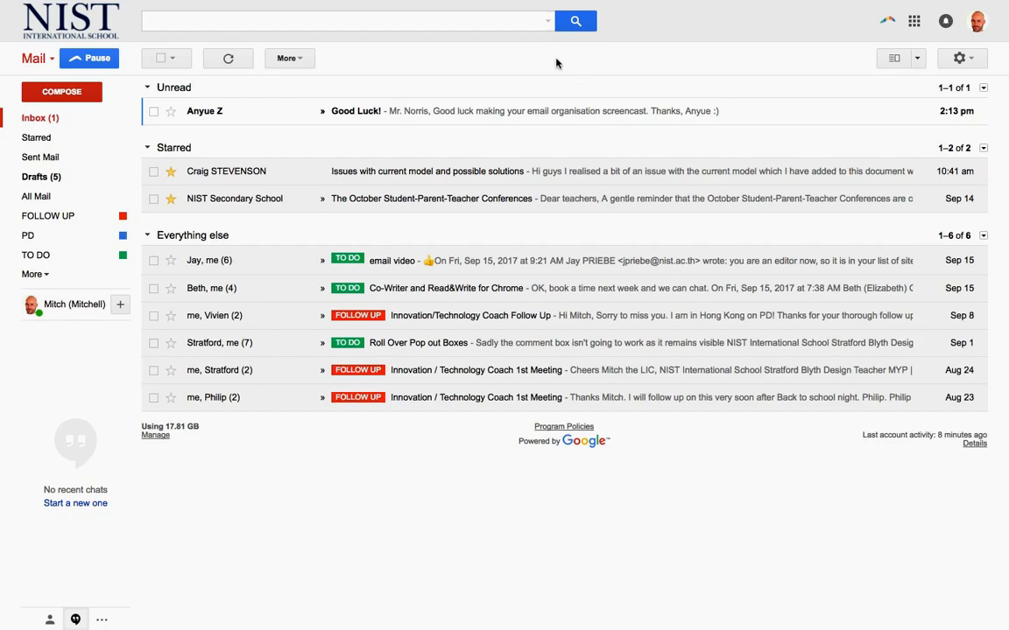
mouse_move(349, 543)
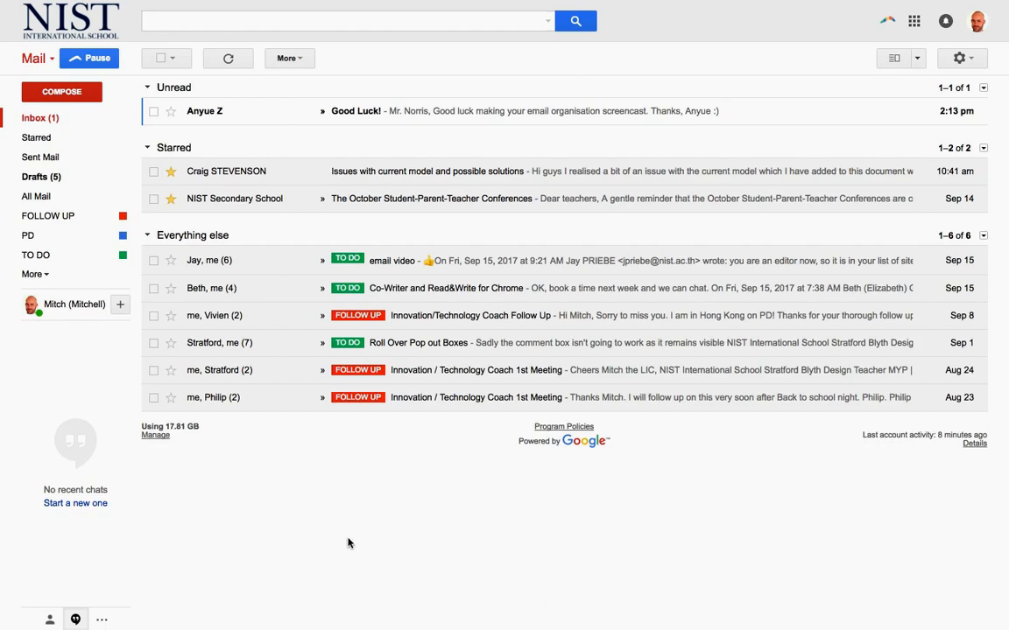
mouse_move(385, 87)
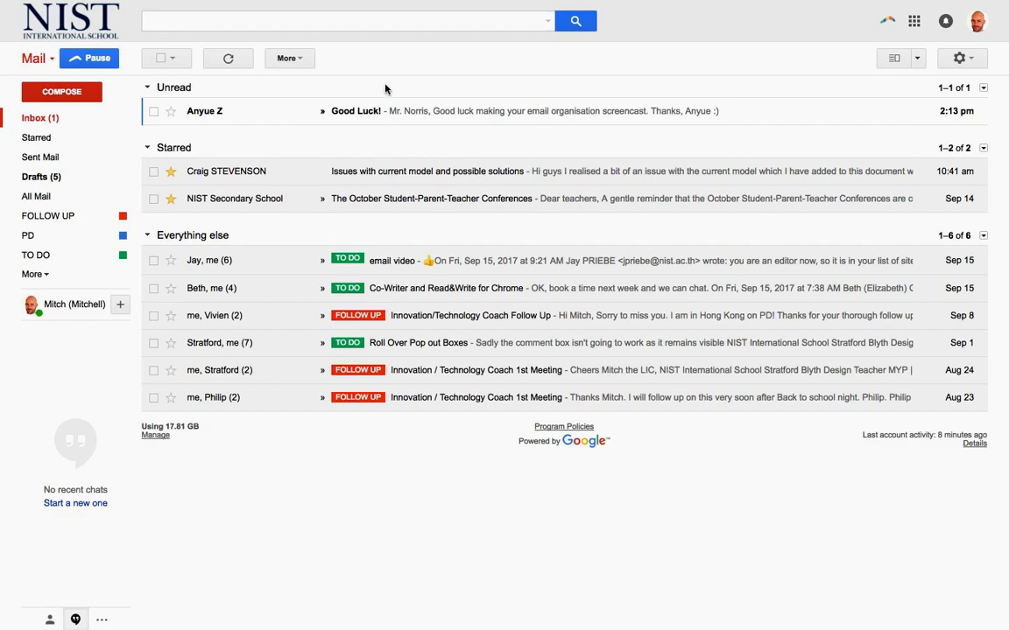
mouse_move(389, 490)
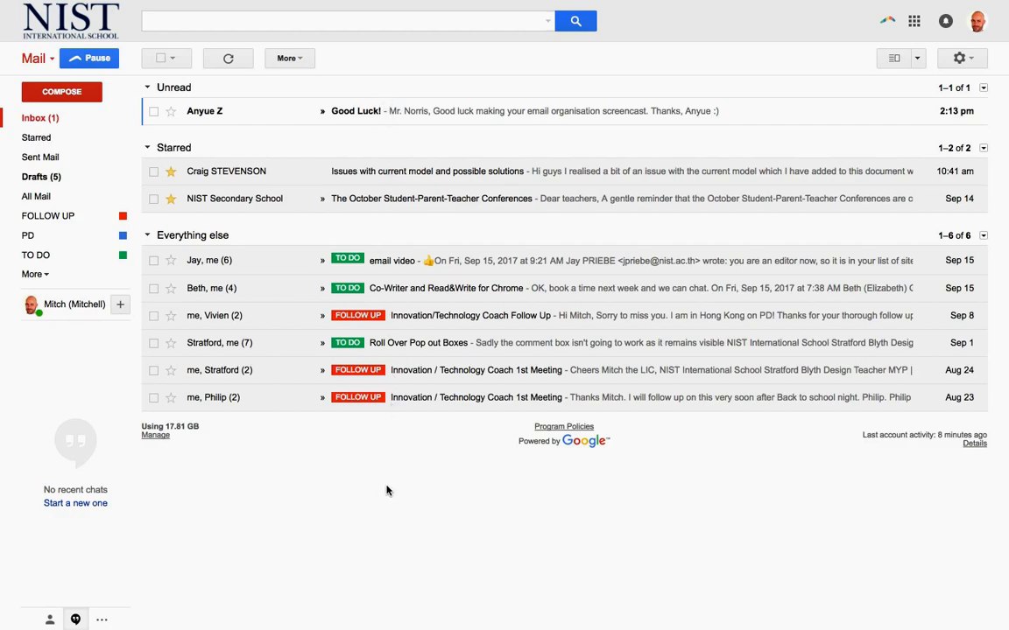
Show the All Mail folder listing every message (1–50 of 999) and scan through it
left_click(35, 196)
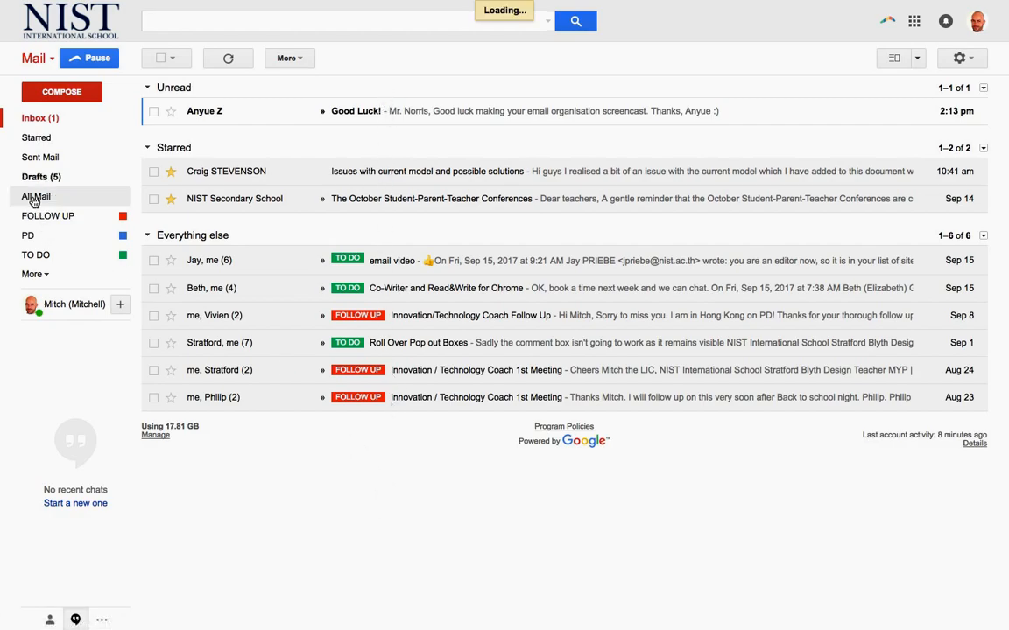
left_click(35, 196)
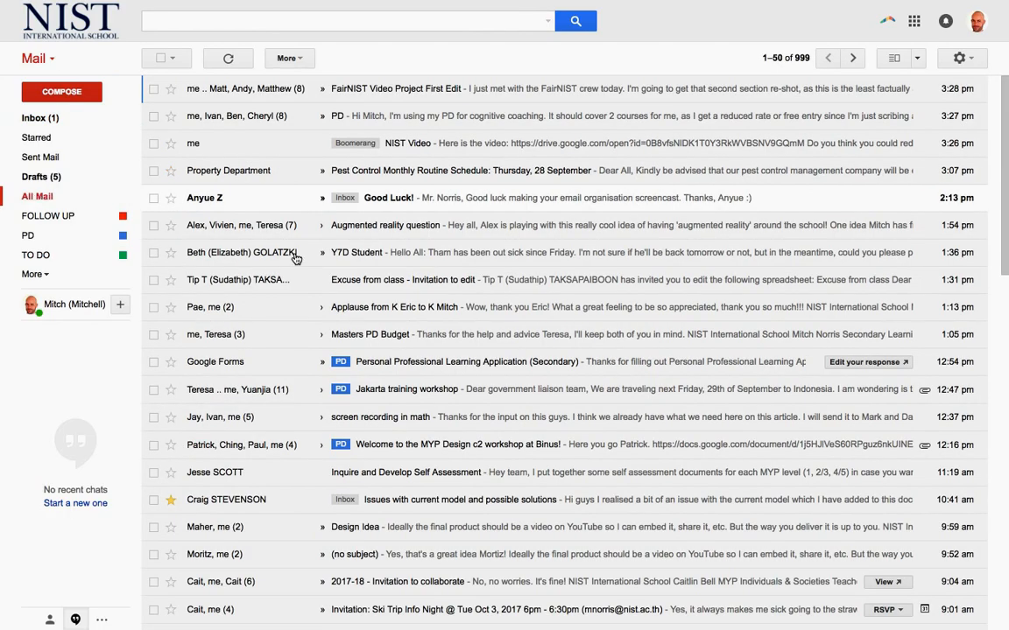
scroll("down", 3)
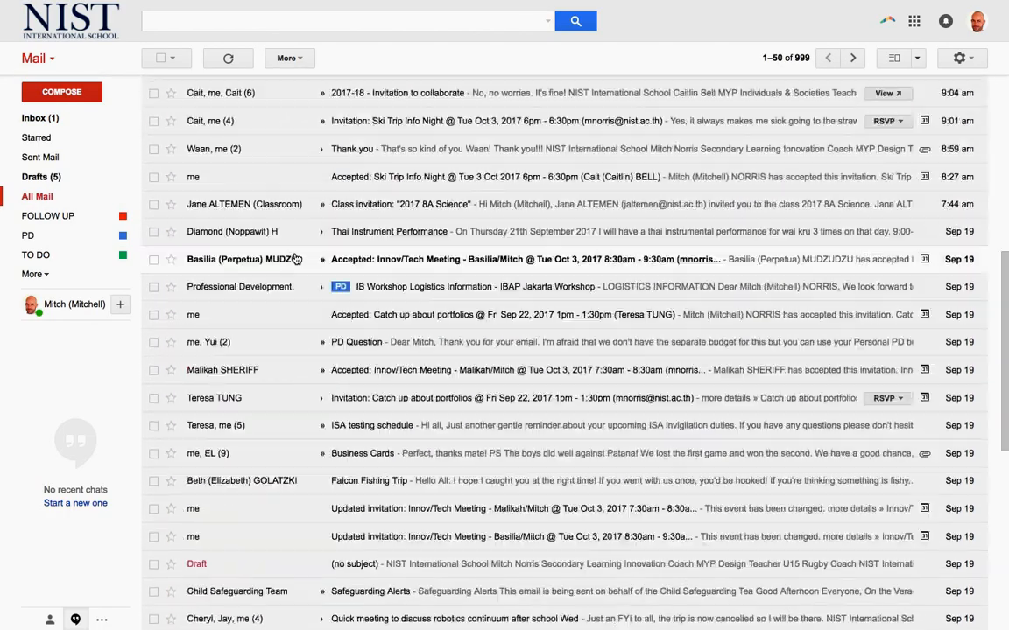
scroll("down", 3)
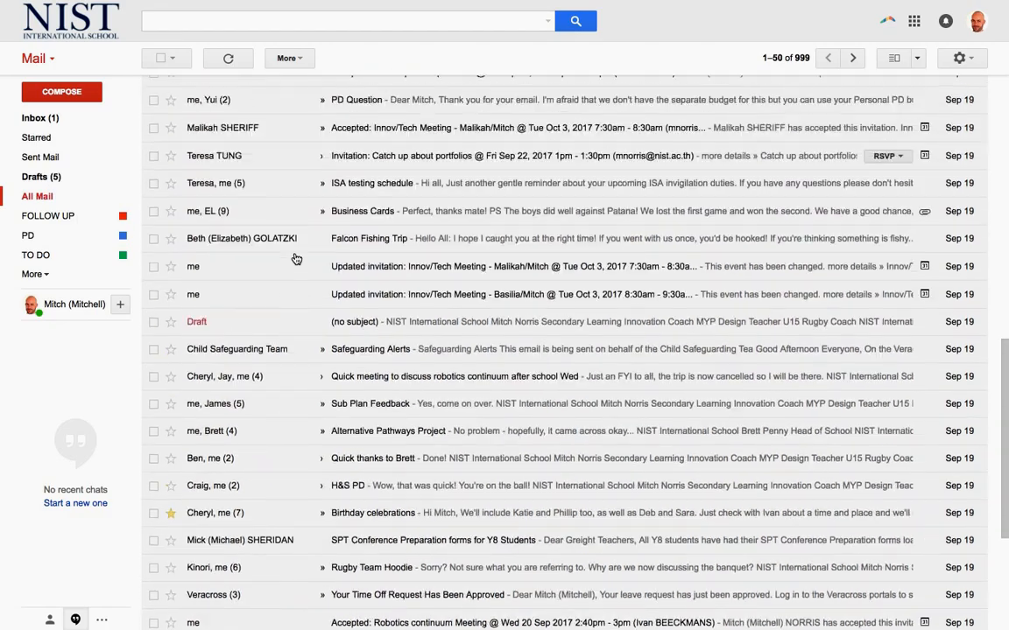
scroll("up", 3)
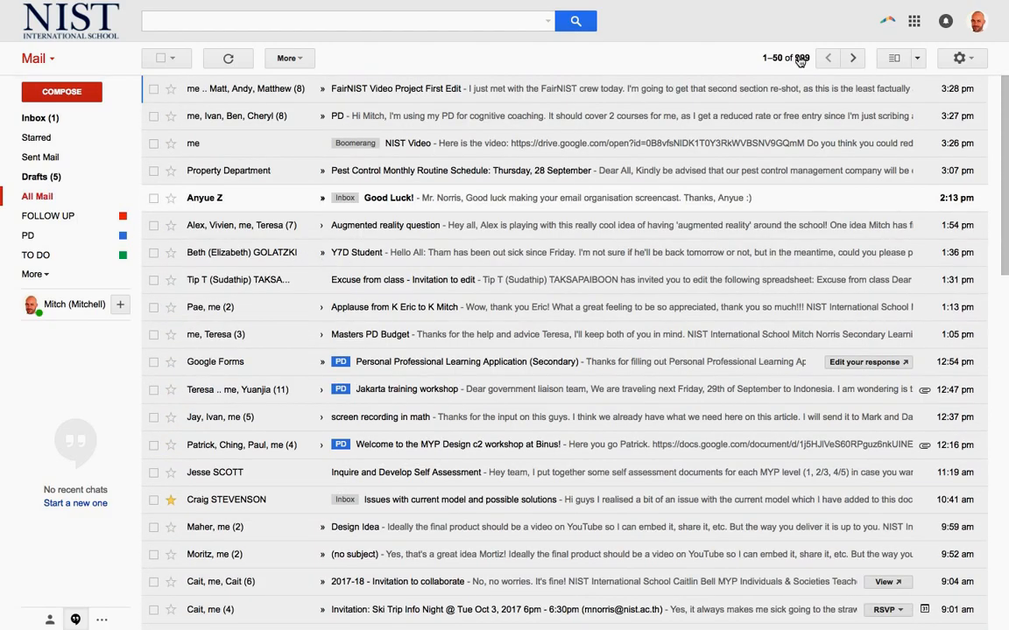
Go back to the Inbox showing the Unread, Starred and Everything else sections
left_click(38, 117)
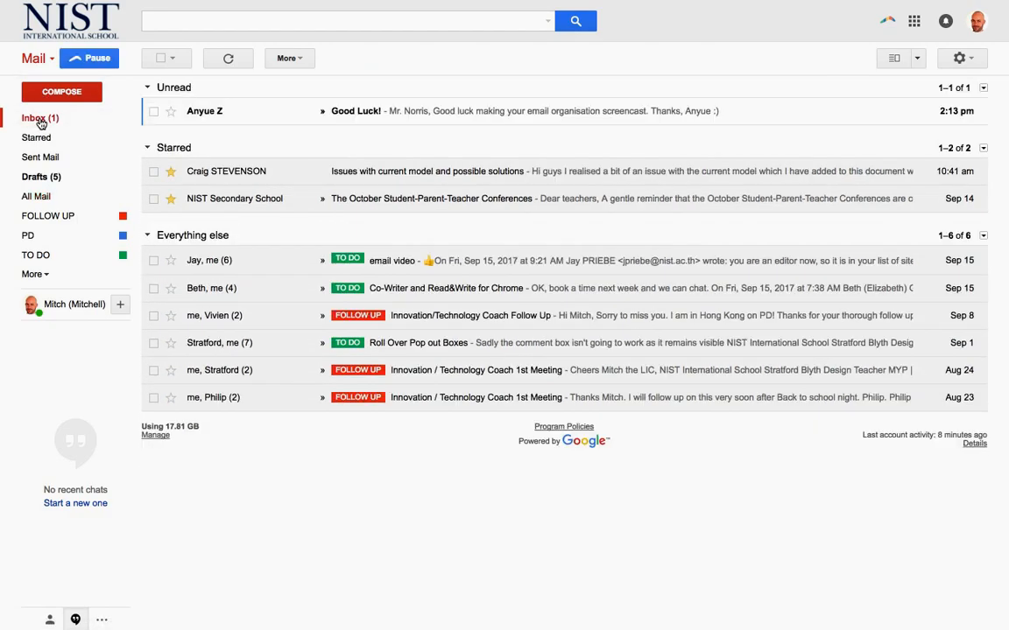
mouse_move(423, 463)
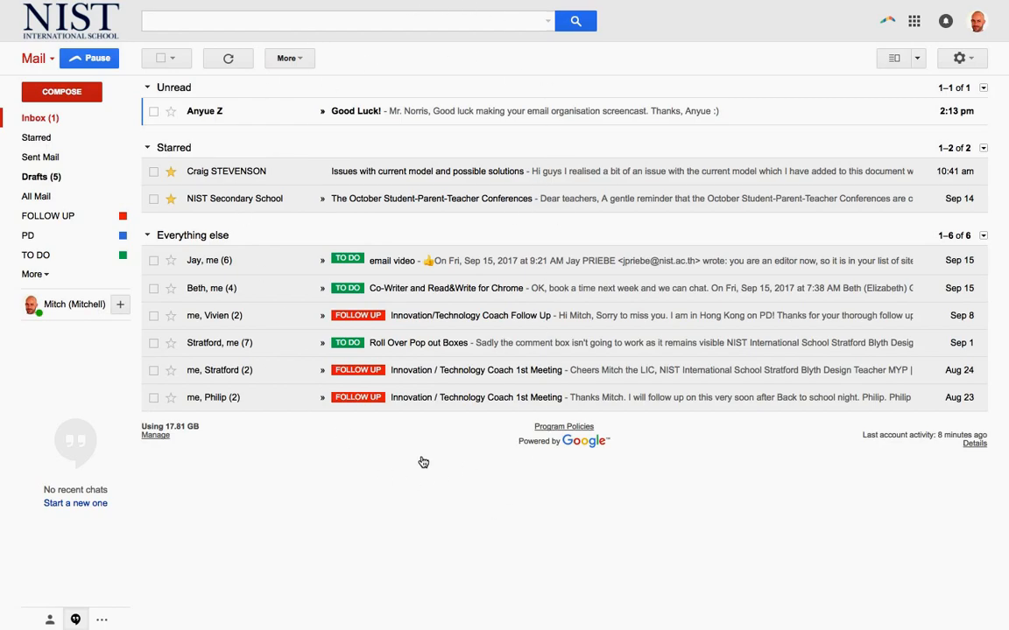
mouse_move(378, 550)
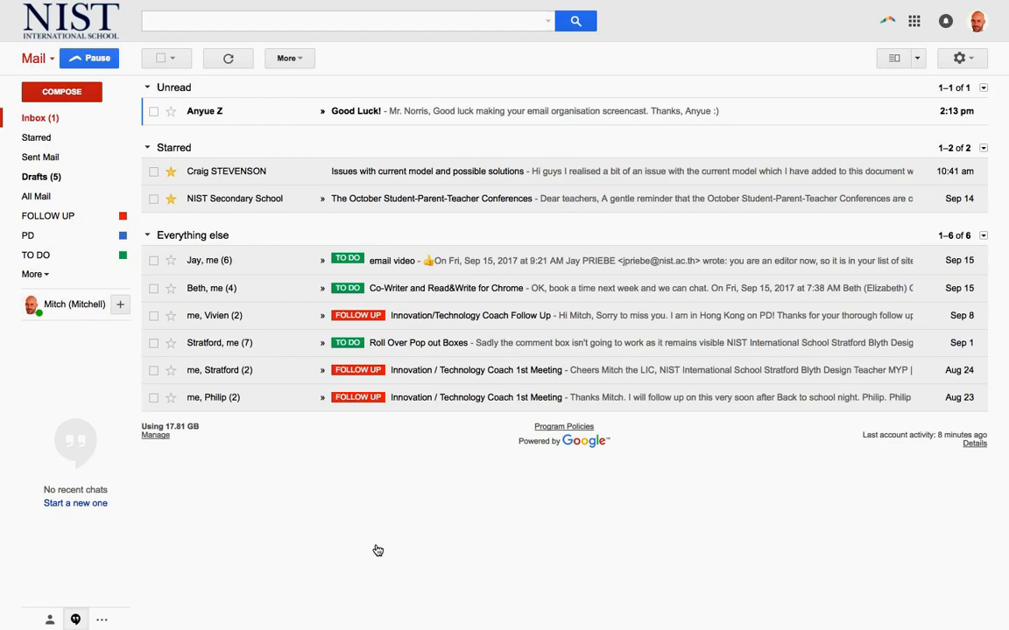
mouse_move(462, 529)
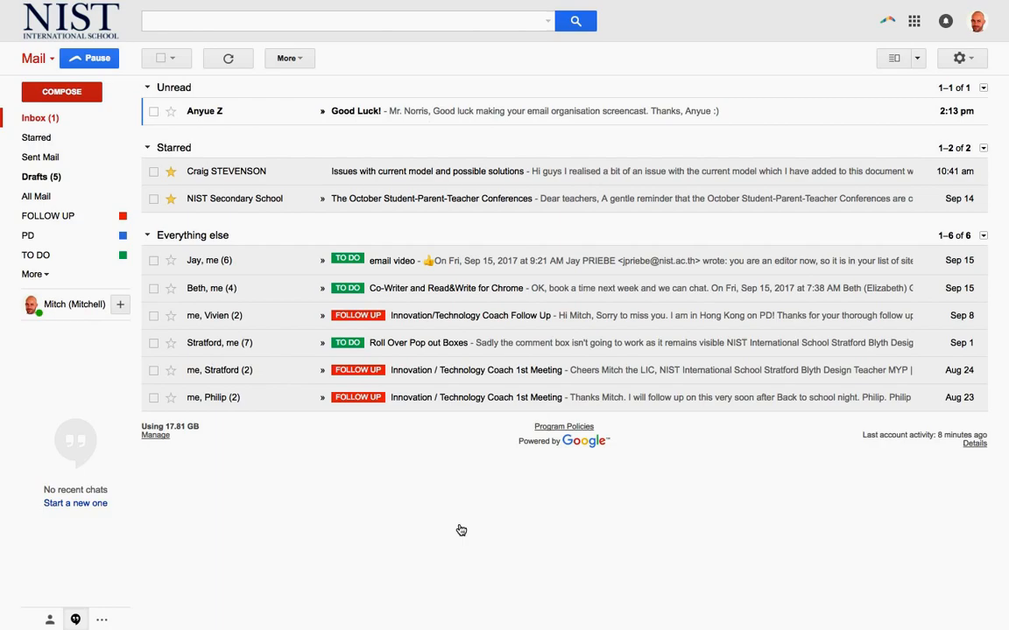
mouse_move(334, 133)
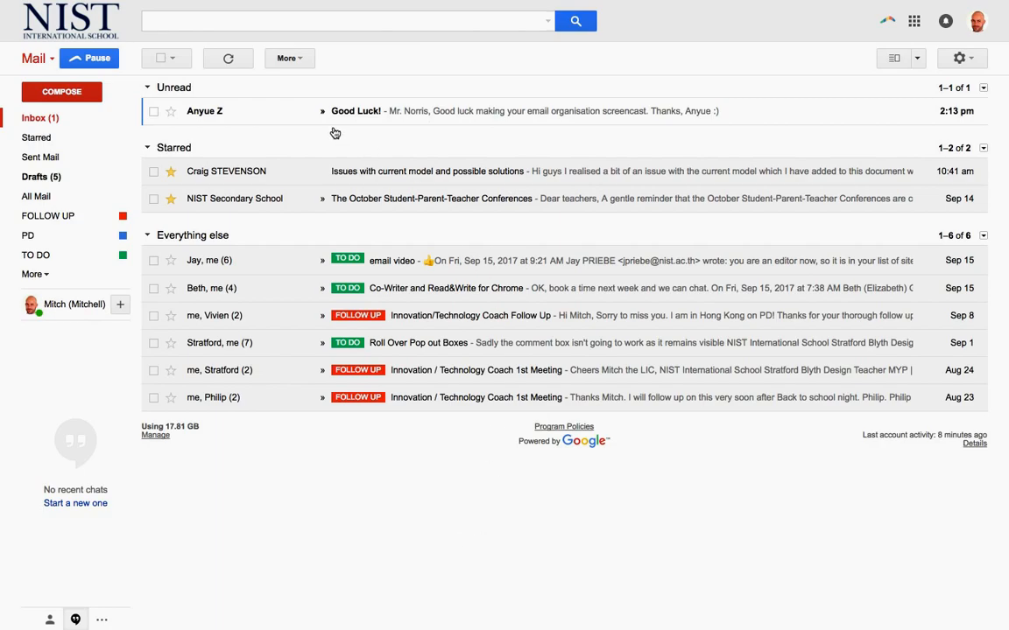
mouse_move(357, 103)
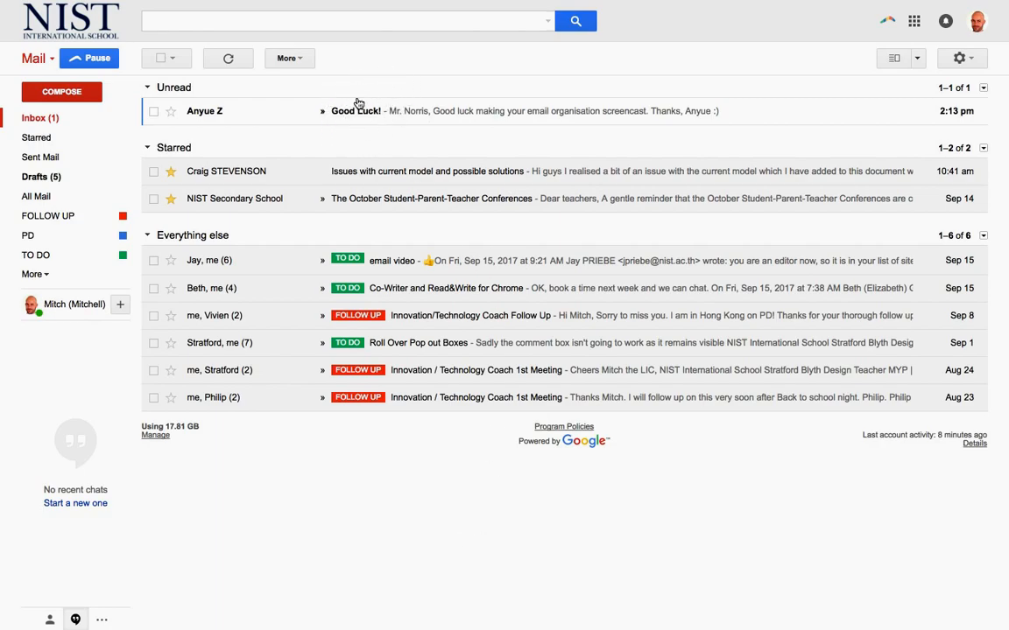
mouse_move(392, 76)
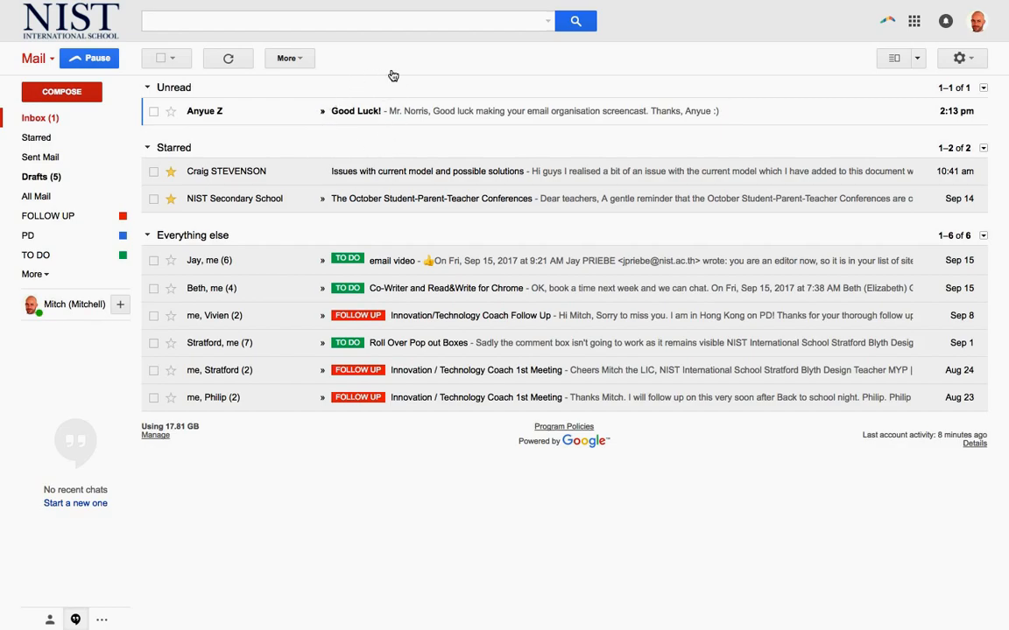
mouse_move(366, 125)
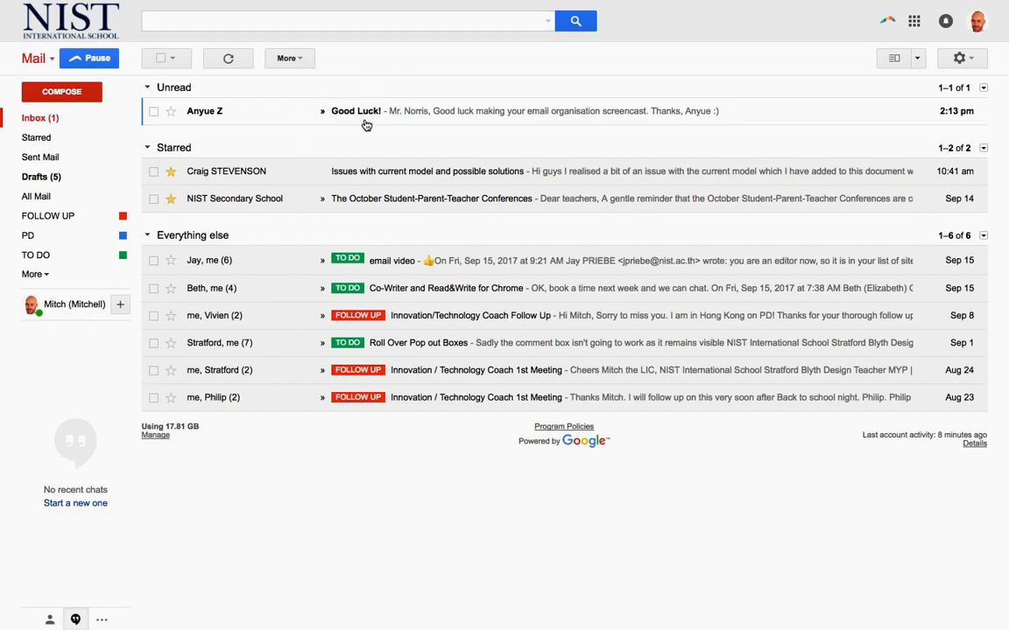
mouse_move(344, 231)
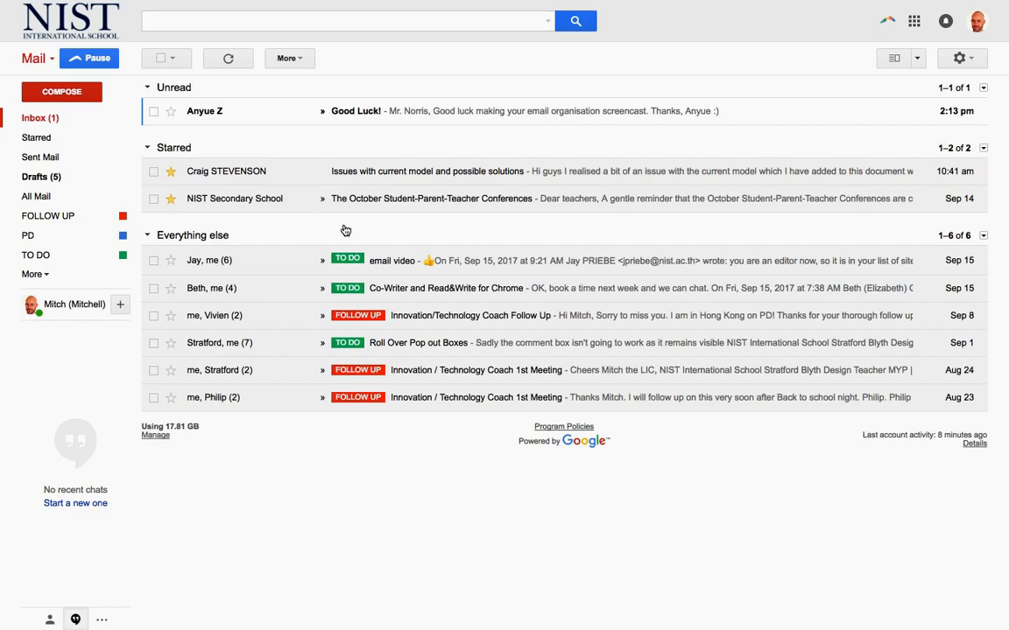
mouse_move(324, 193)
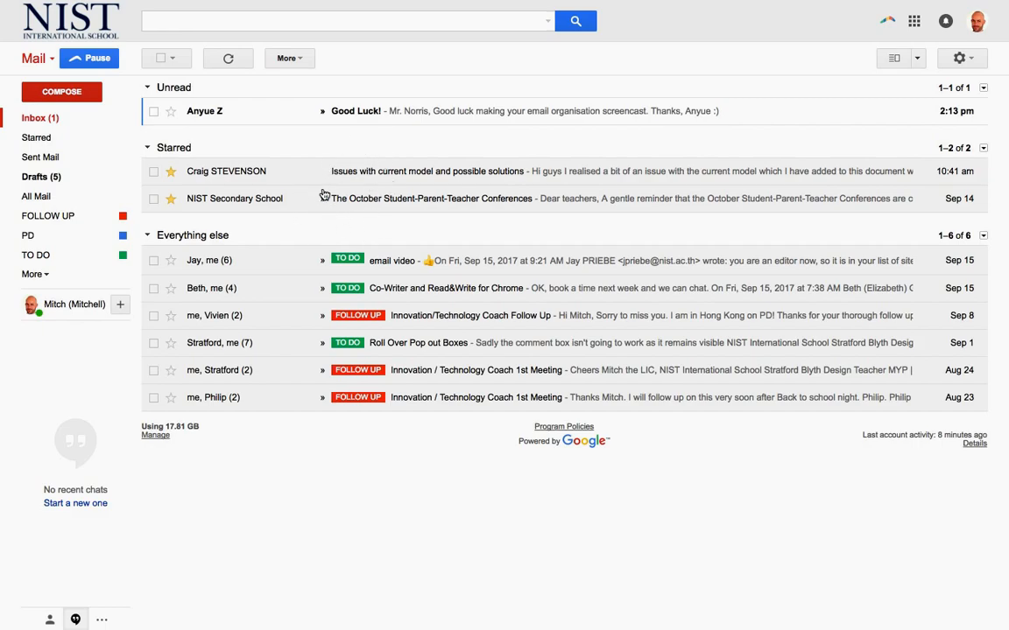
mouse_move(315, 217)
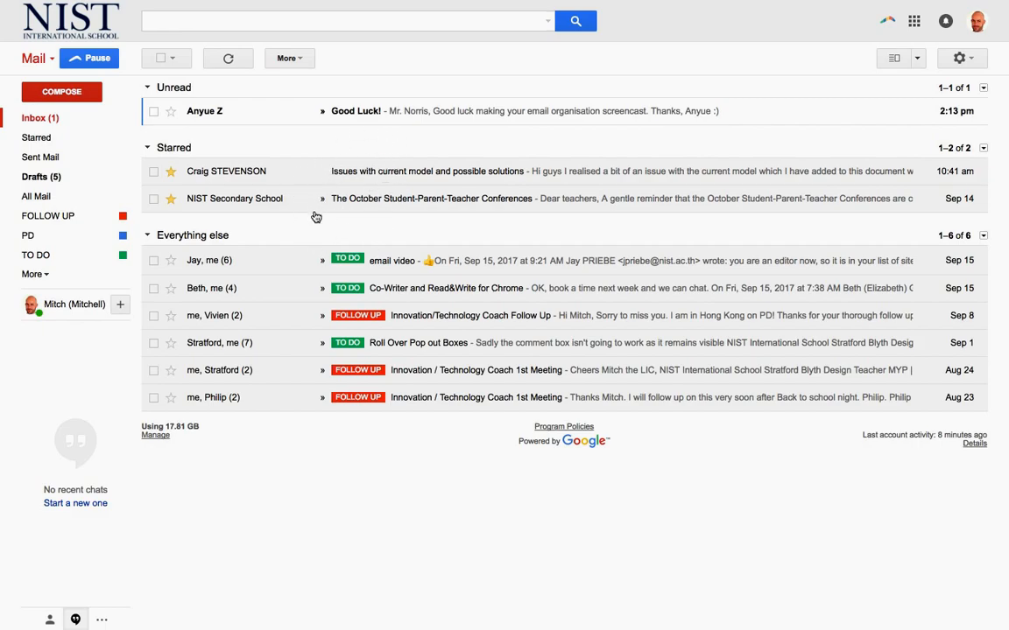
mouse_move(417, 156)
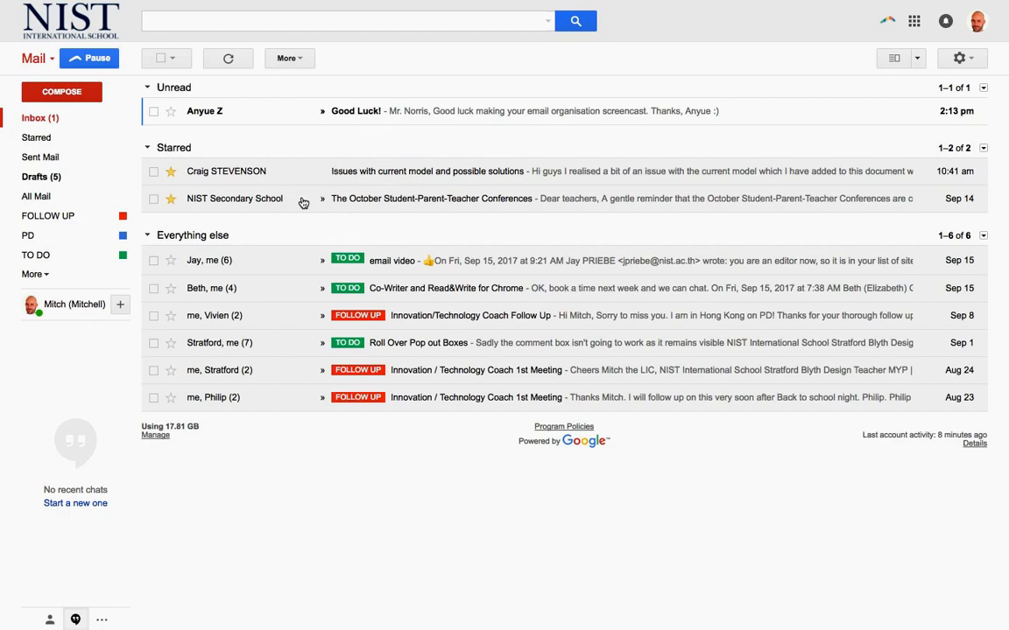
mouse_move(424, 256)
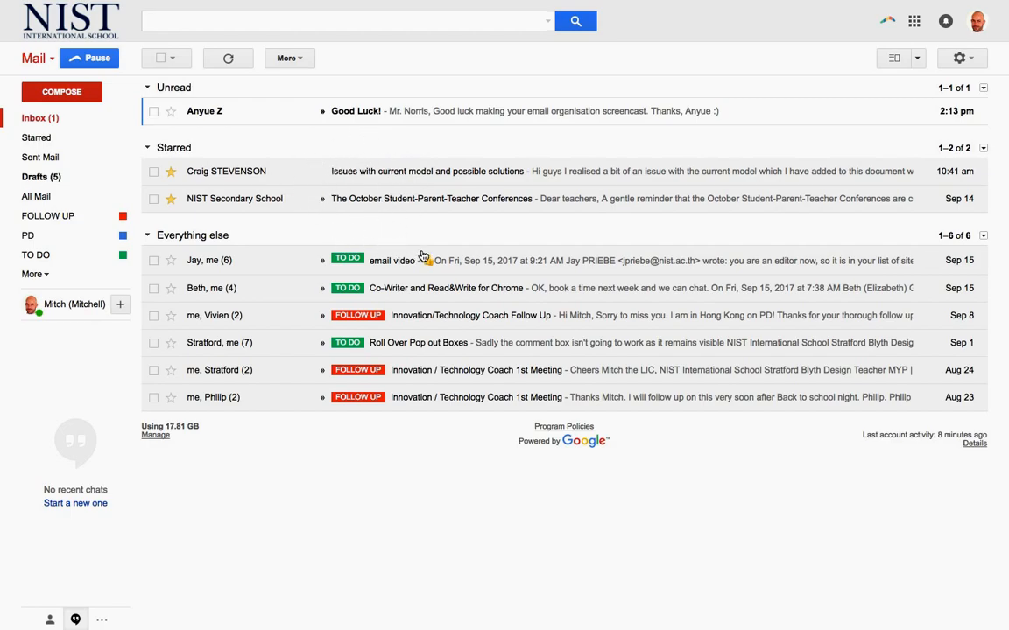
mouse_move(322, 259)
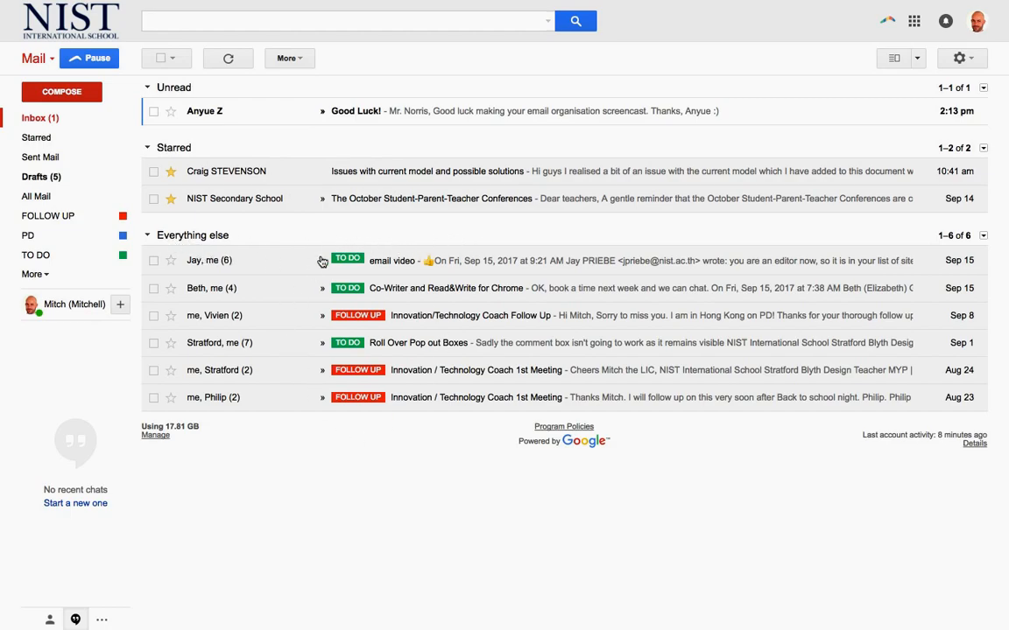
mouse_move(68, 252)
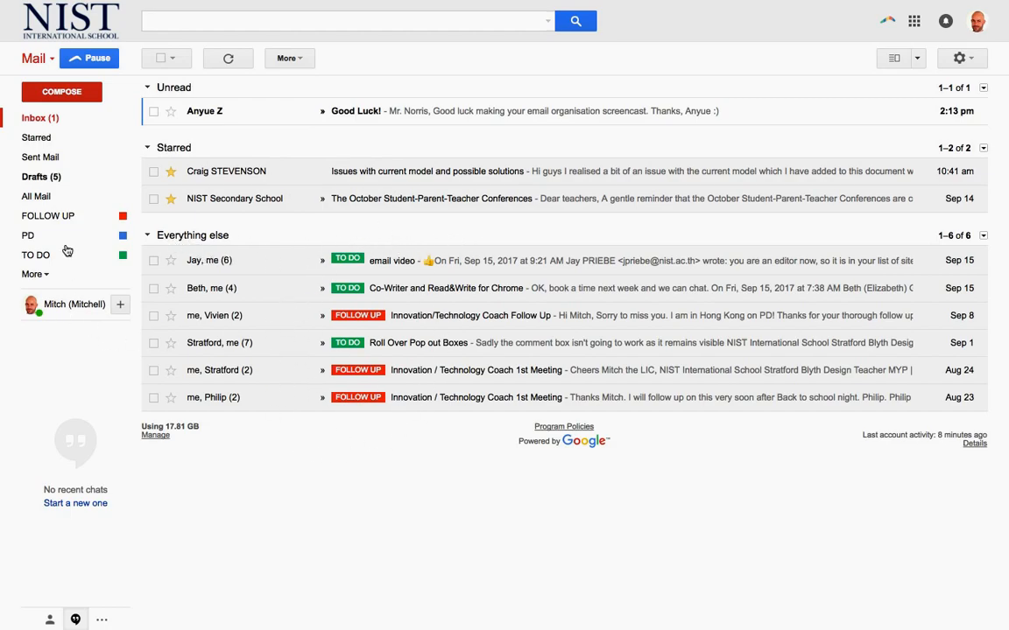
mouse_move(54, 228)
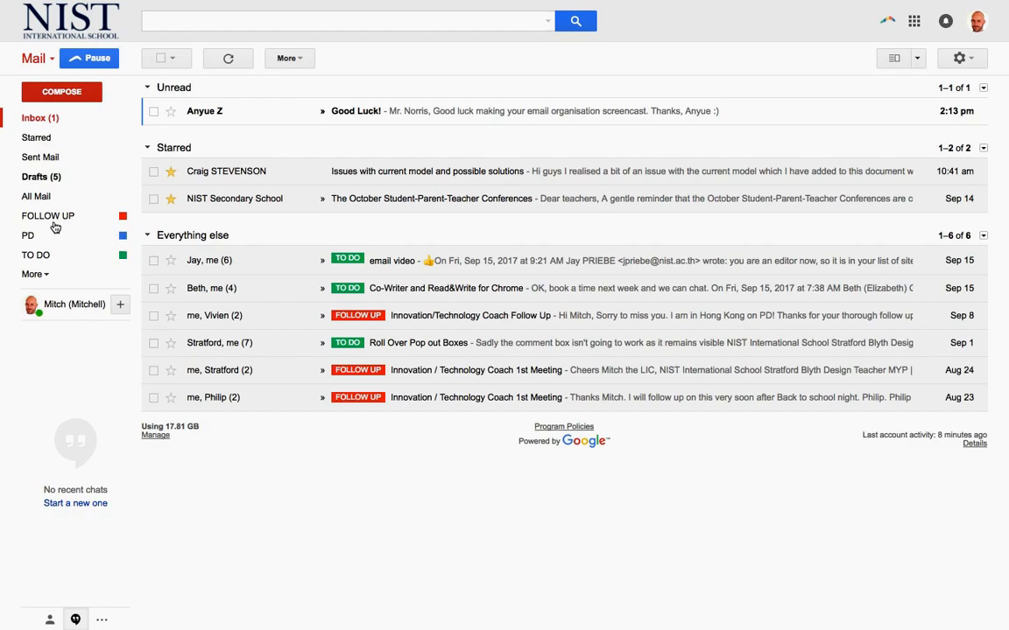
mouse_move(51, 258)
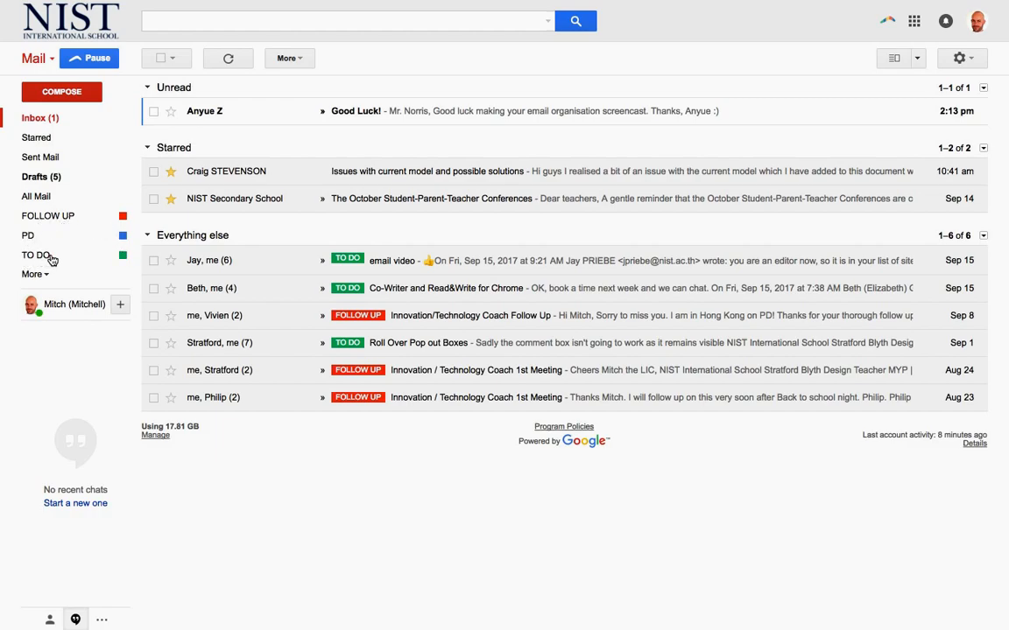
mouse_move(315, 319)
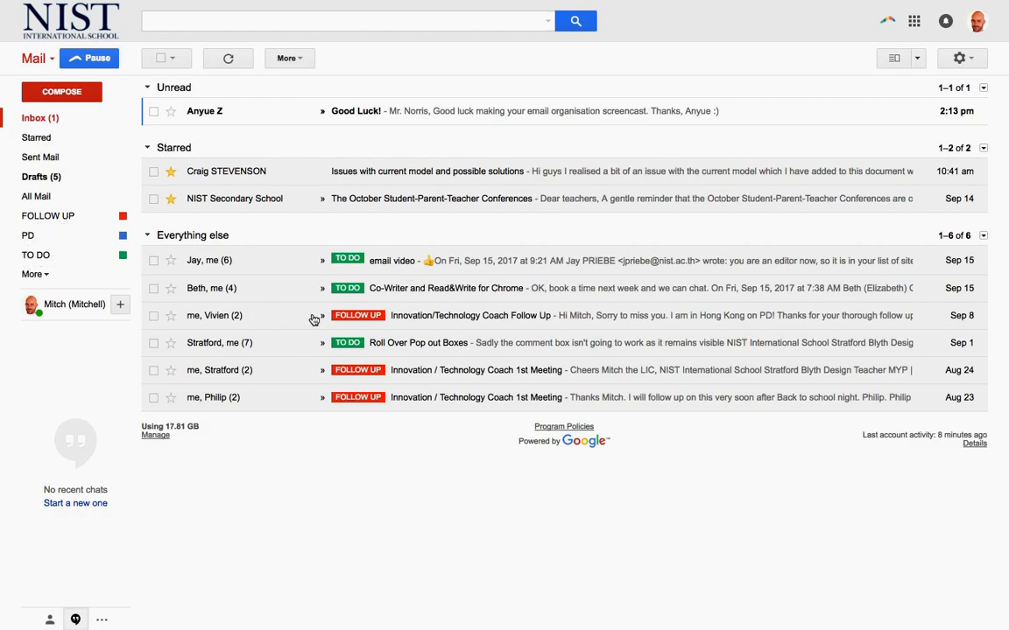
mouse_move(413, 365)
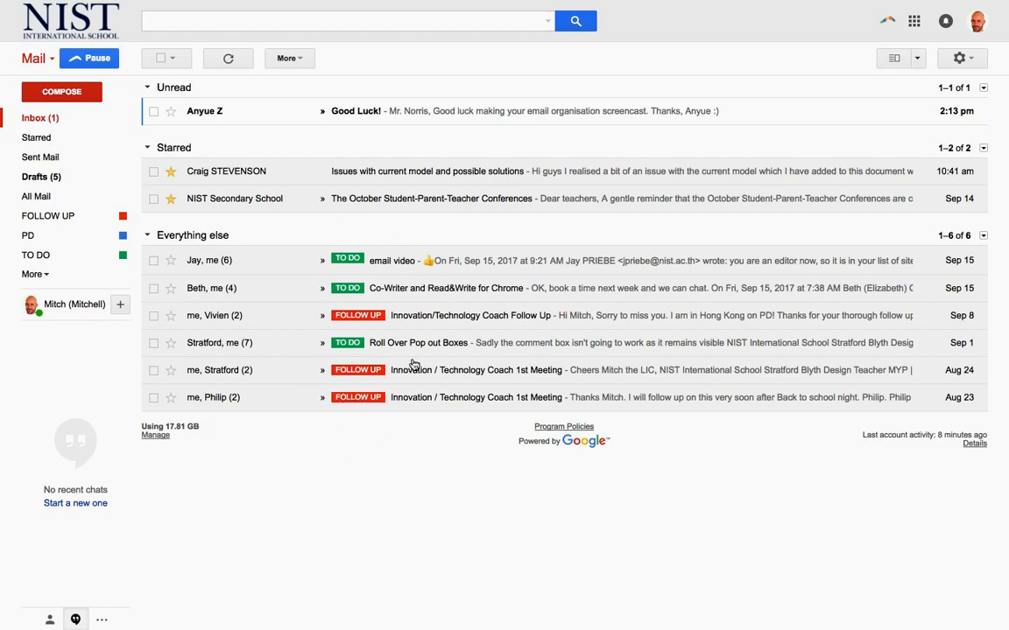
mouse_move(325, 252)
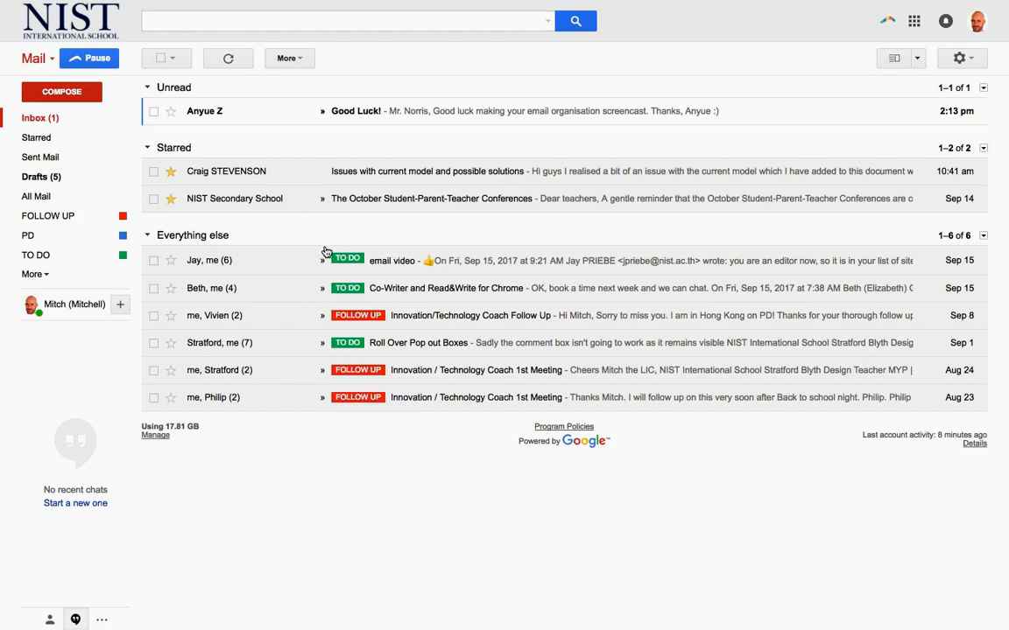
mouse_move(333, 490)
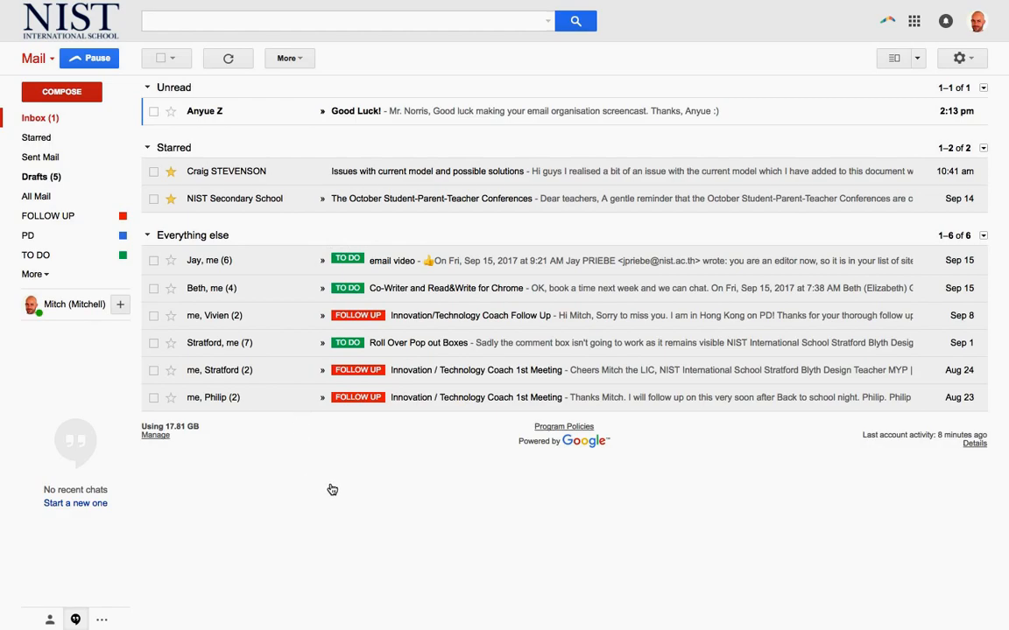
mouse_move(389, 419)
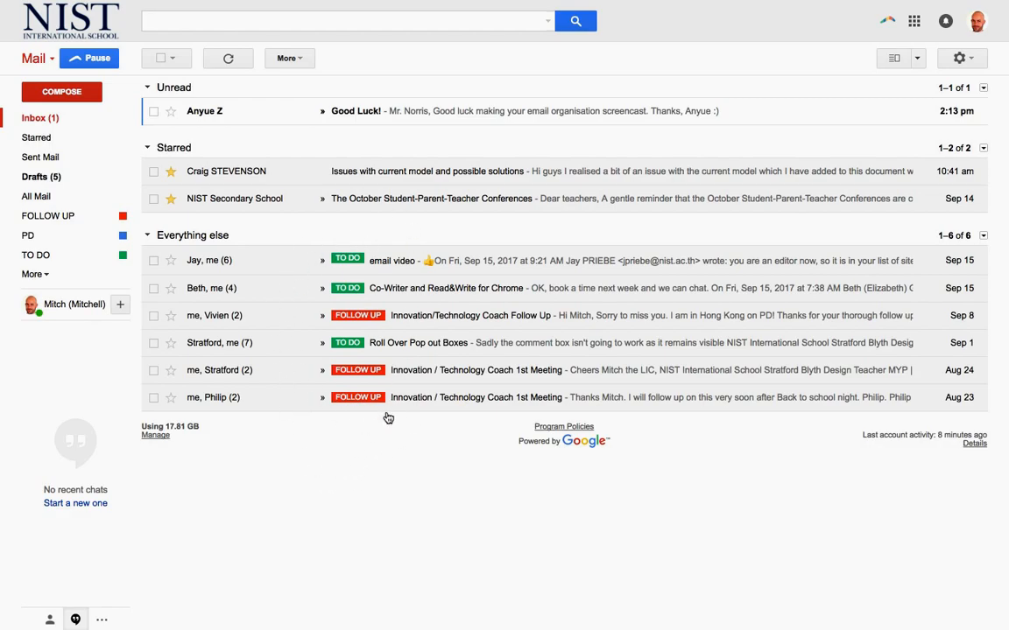
mouse_move(308, 357)
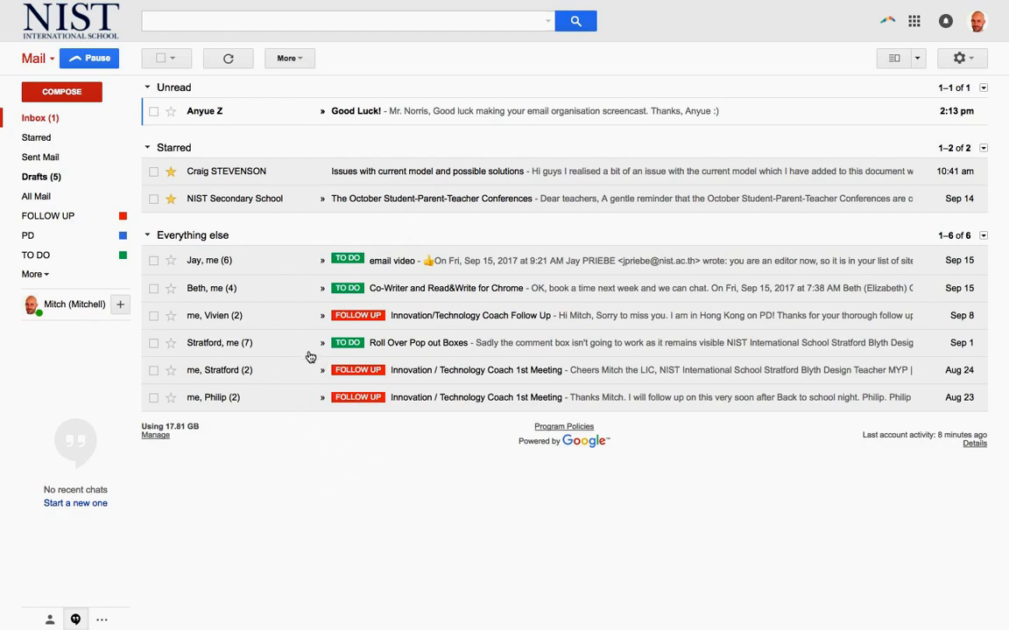
left_click(154, 259)
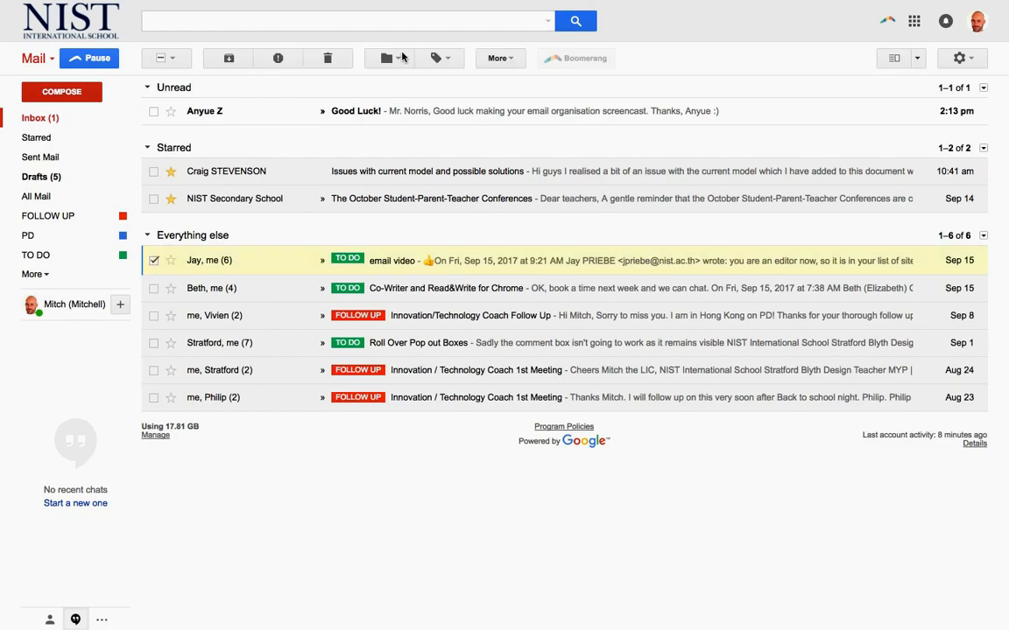
left_click(434, 58)
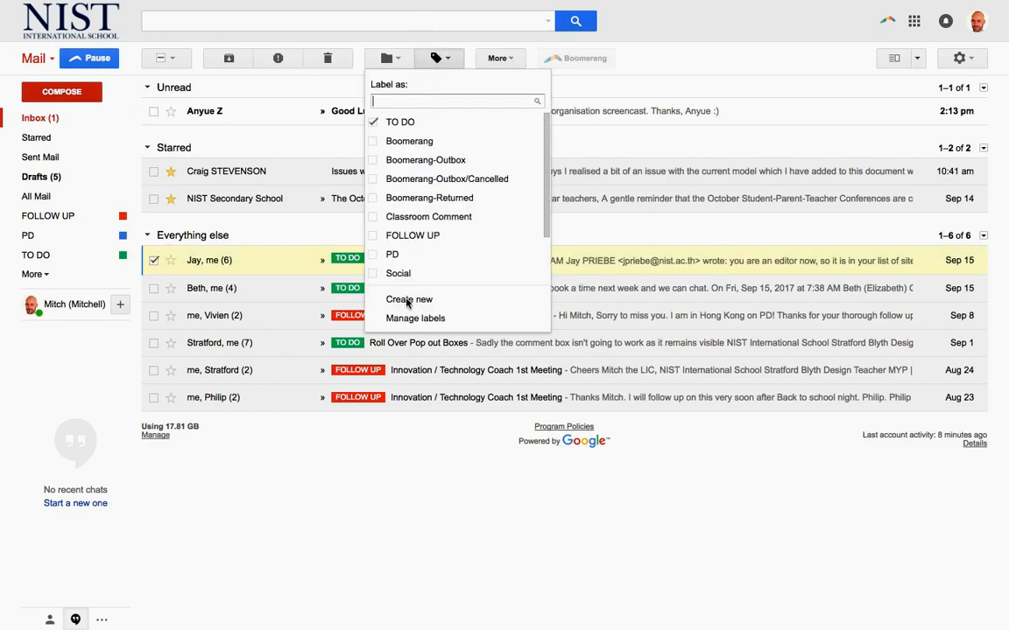
mouse_move(381, 448)
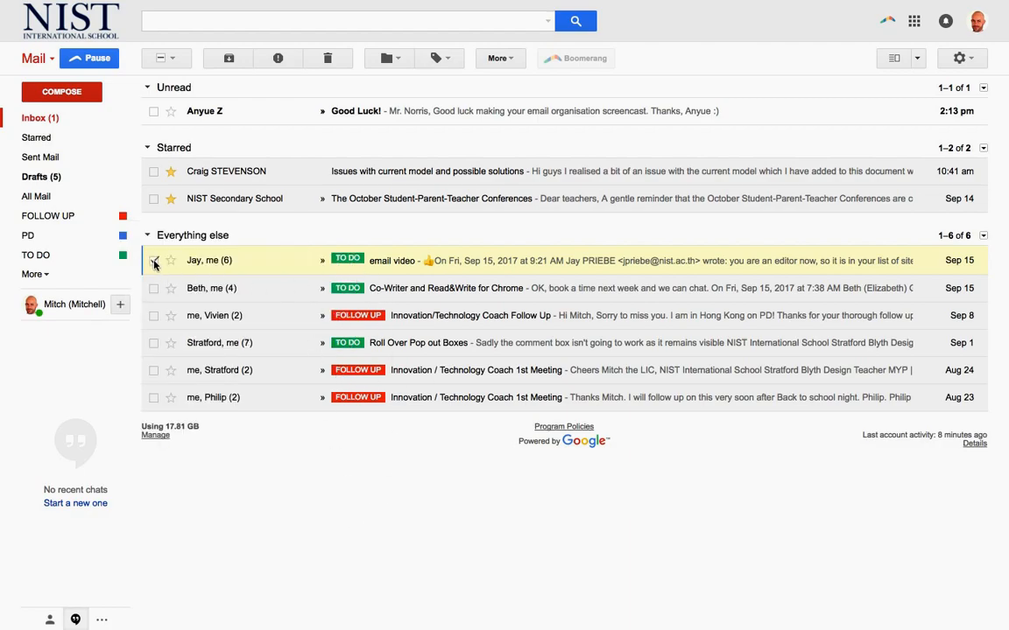
left_click(154, 260)
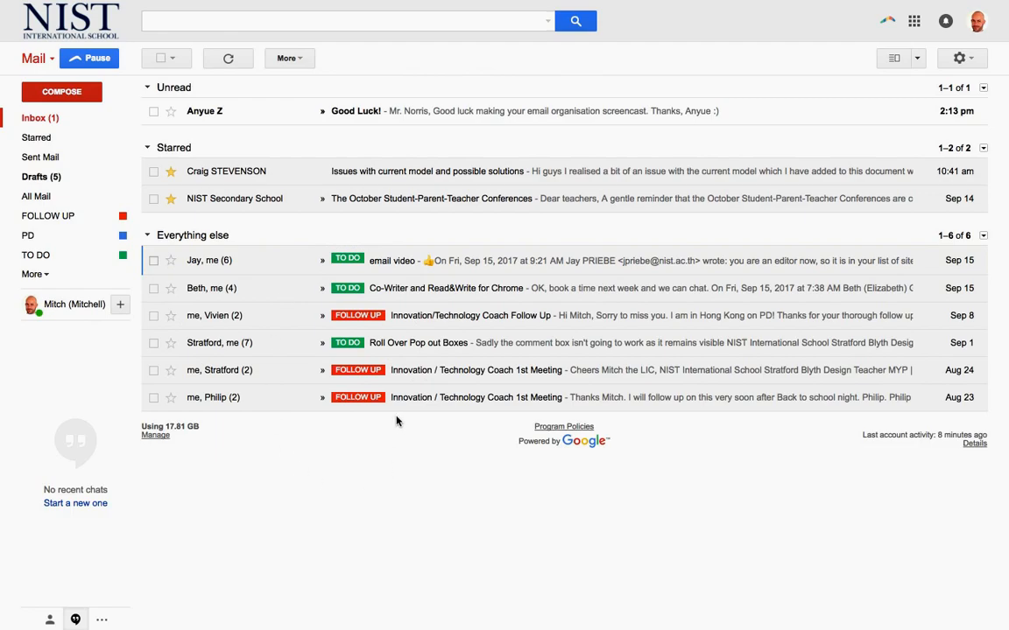
mouse_move(357, 426)
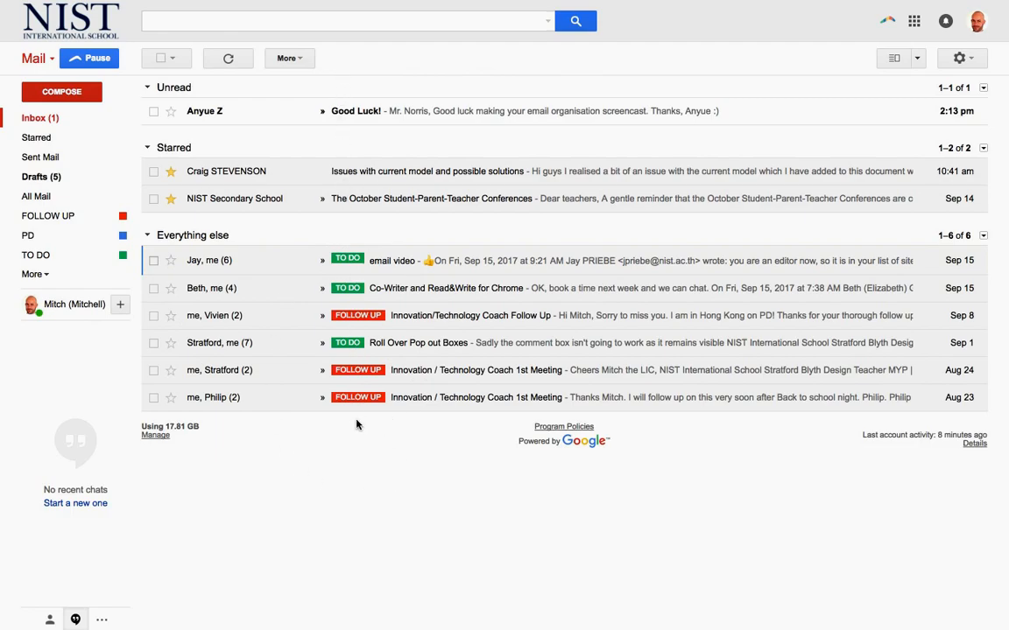
mouse_move(368, 205)
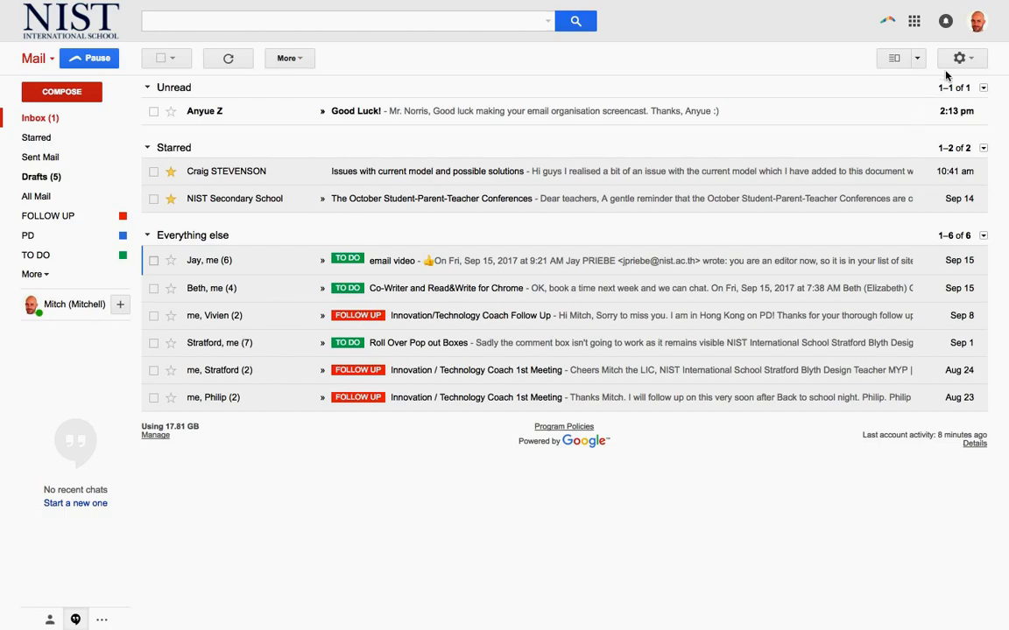
Review the Inbox settings showing Priority Inbox sections Unread, Starred, Empty, Everything else, then cancel
left_click(960, 58)
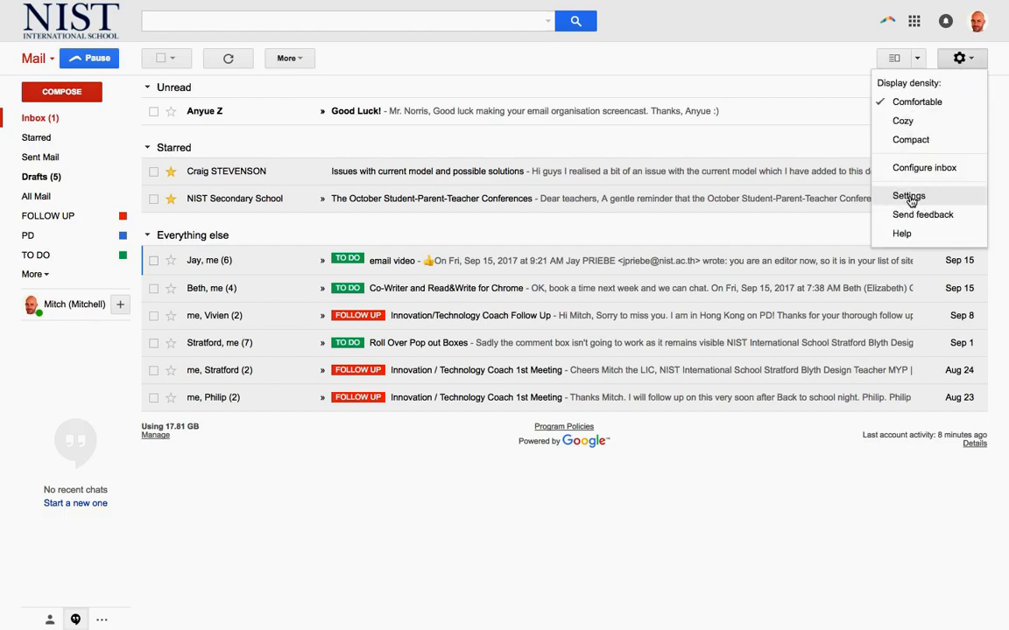
left_click(909, 196)
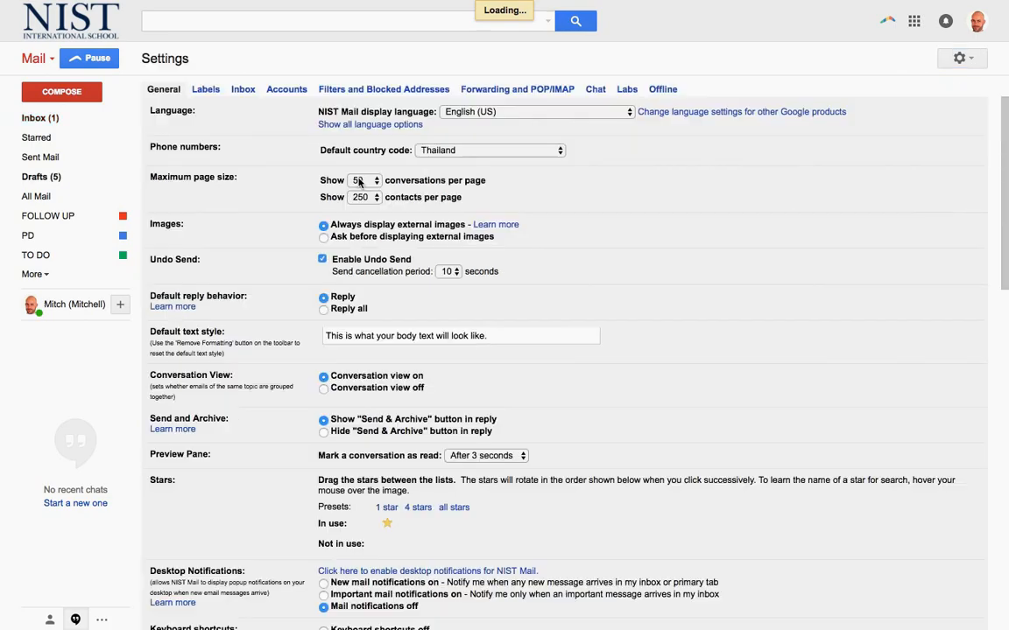
left_click(241, 87)
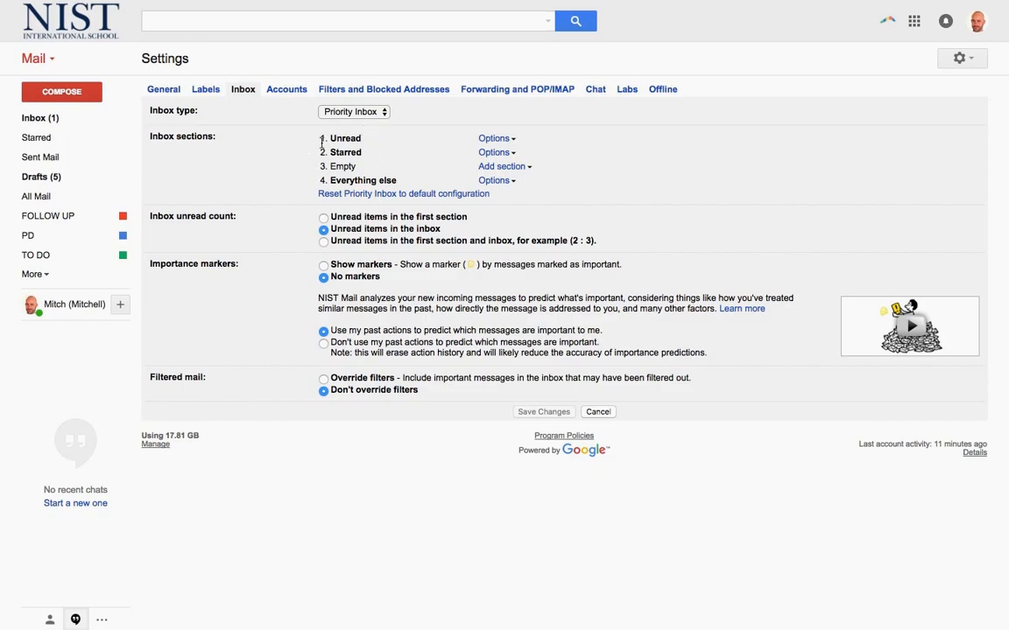
mouse_move(471, 228)
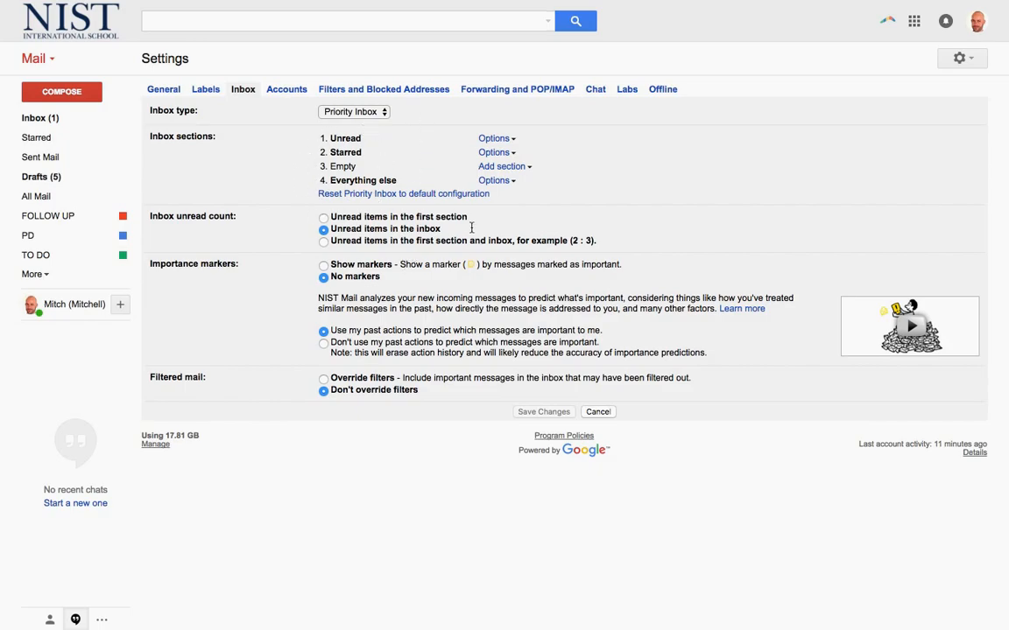
mouse_move(466, 191)
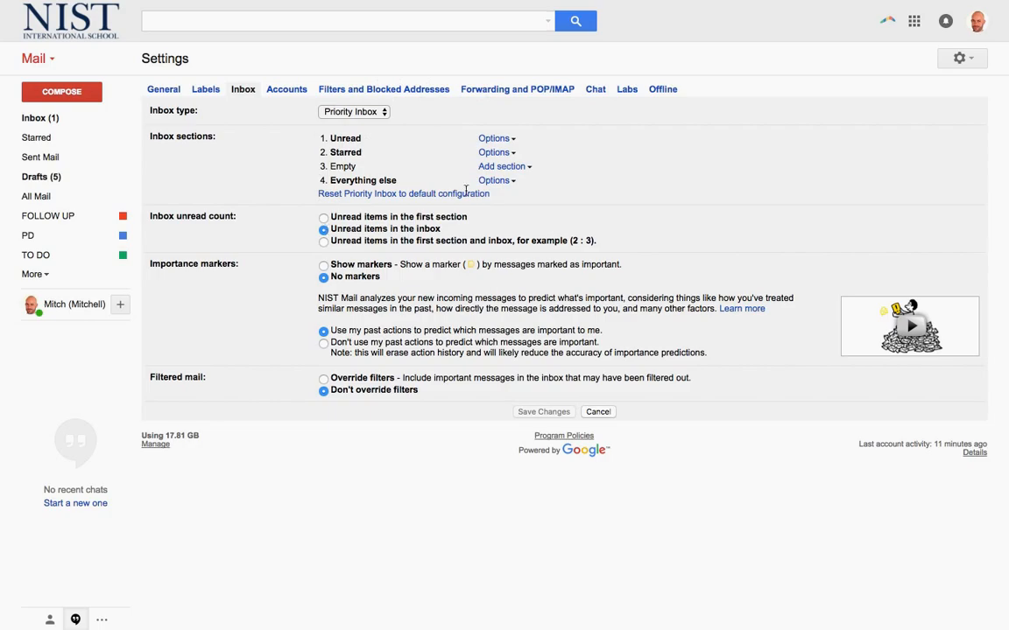
mouse_move(480, 413)
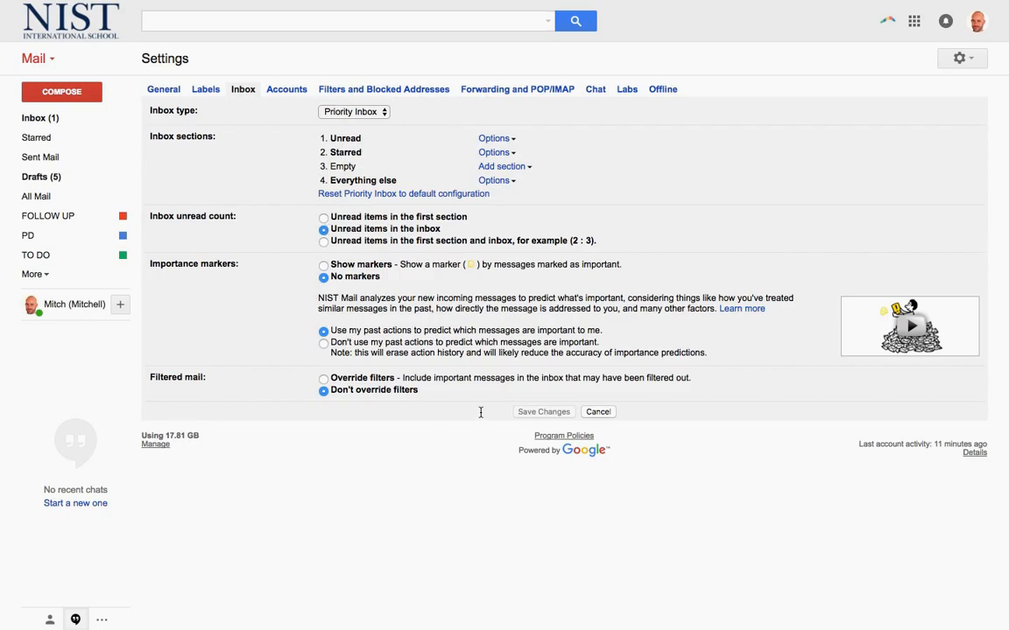
left_click(598, 411)
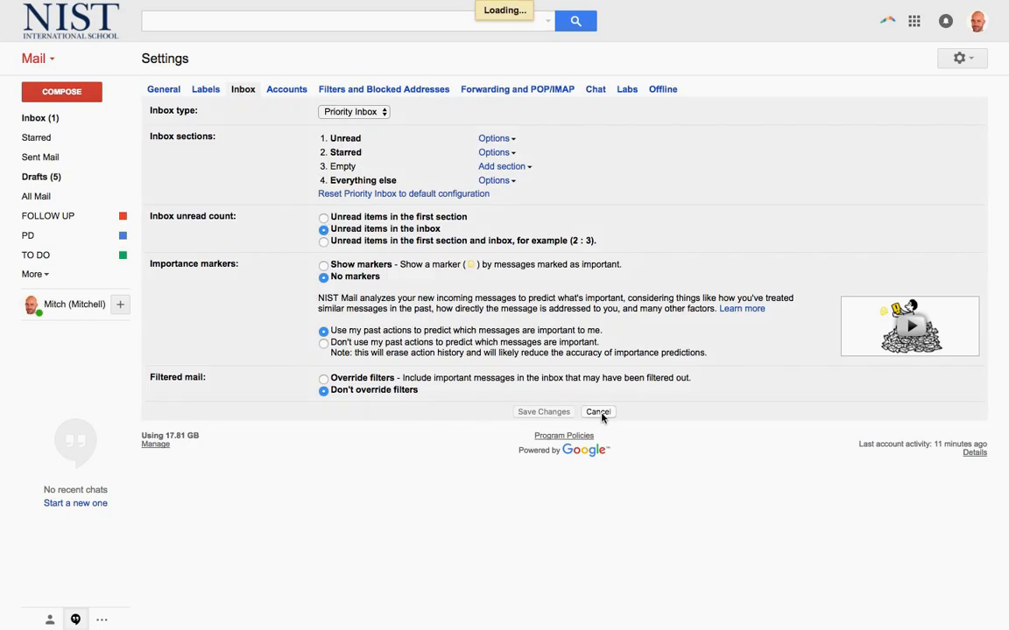
left_click(599, 414)
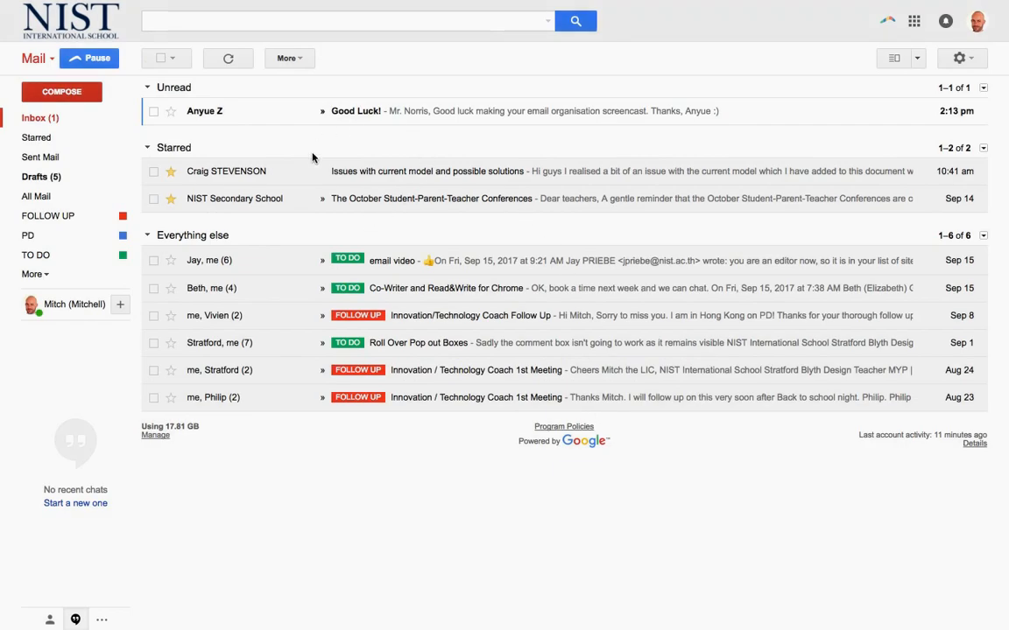
mouse_move(354, 116)
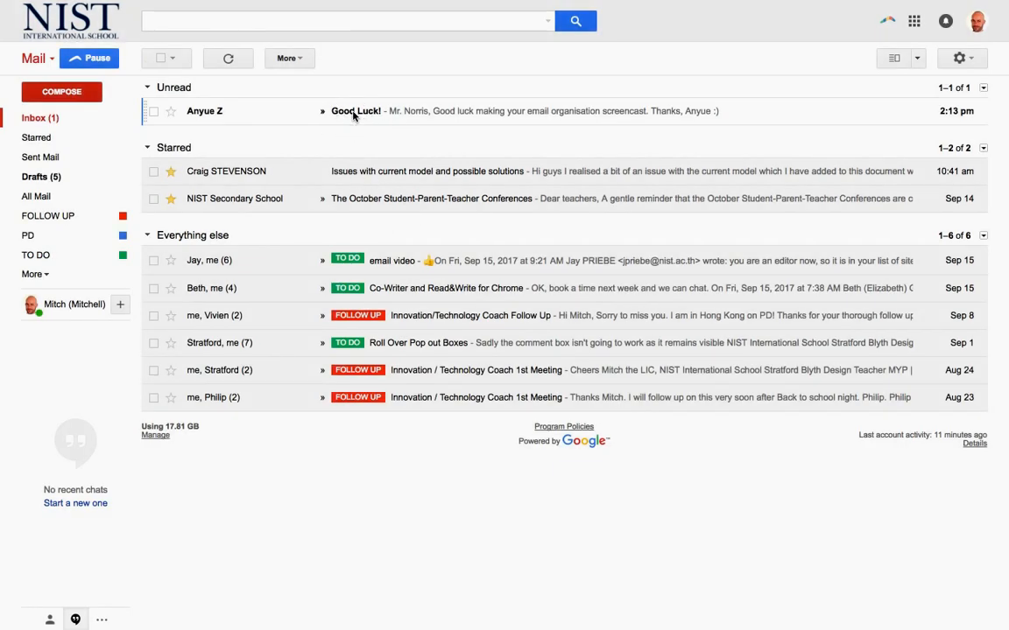
left_click(355, 110)
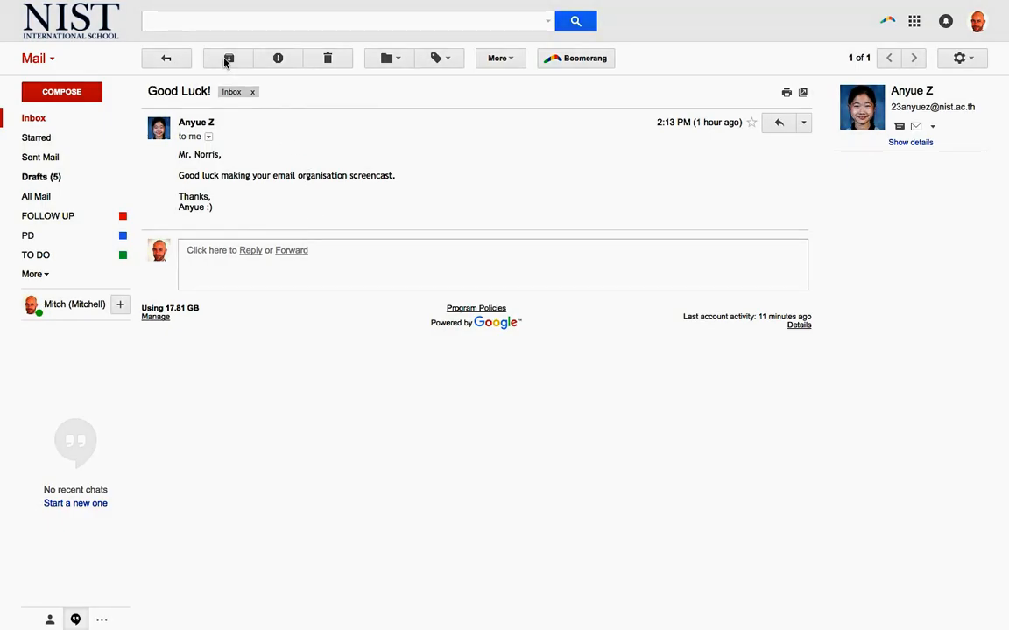
left_click(228, 57)
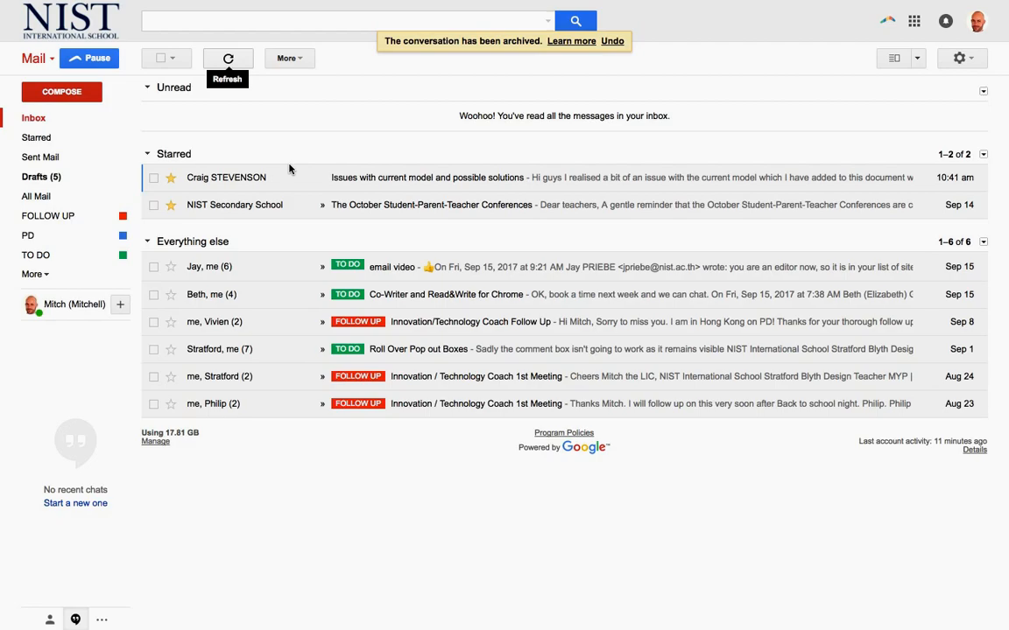
mouse_move(359, 488)
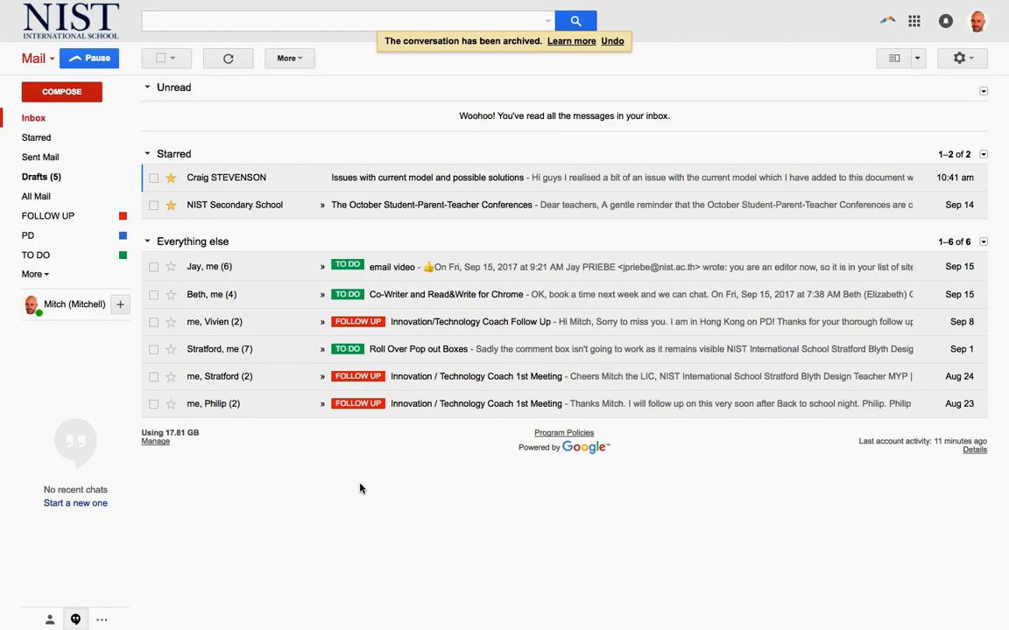
left_click(347, 21)
type("anyue")
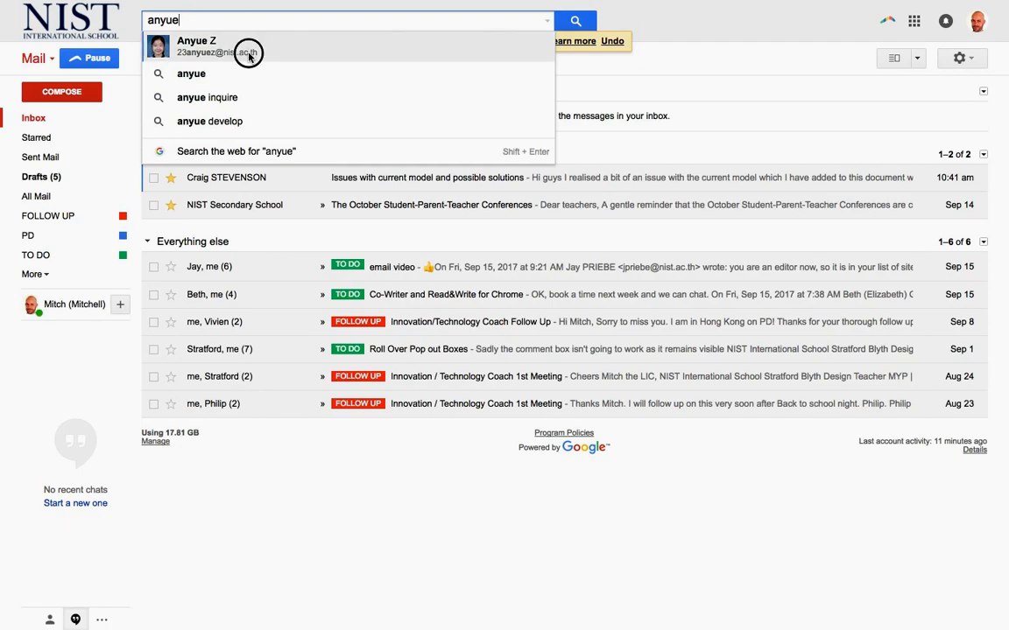
left_click(196, 46)
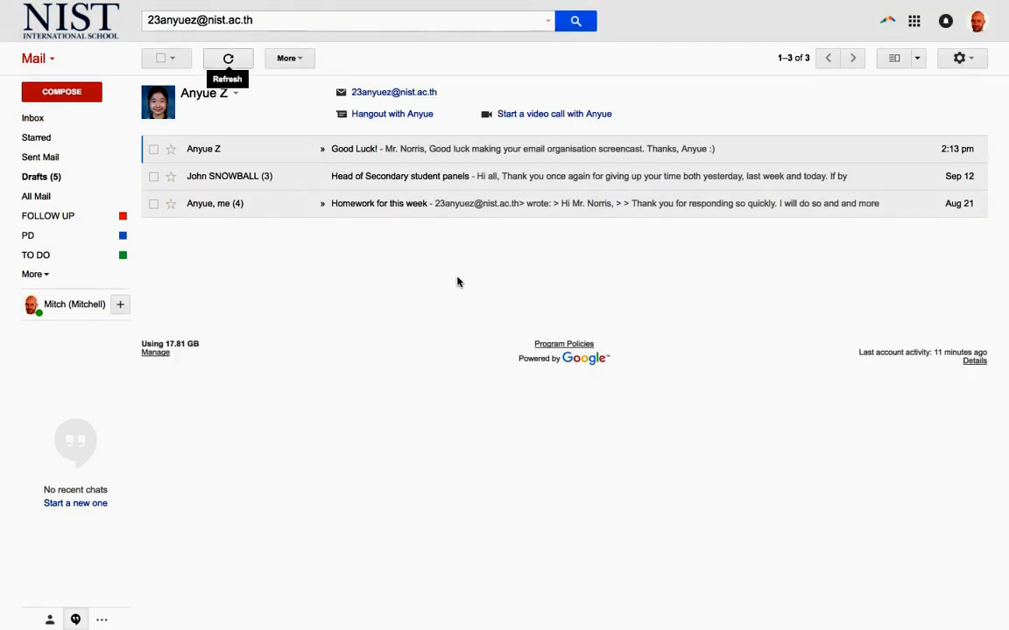
mouse_move(309, 84)
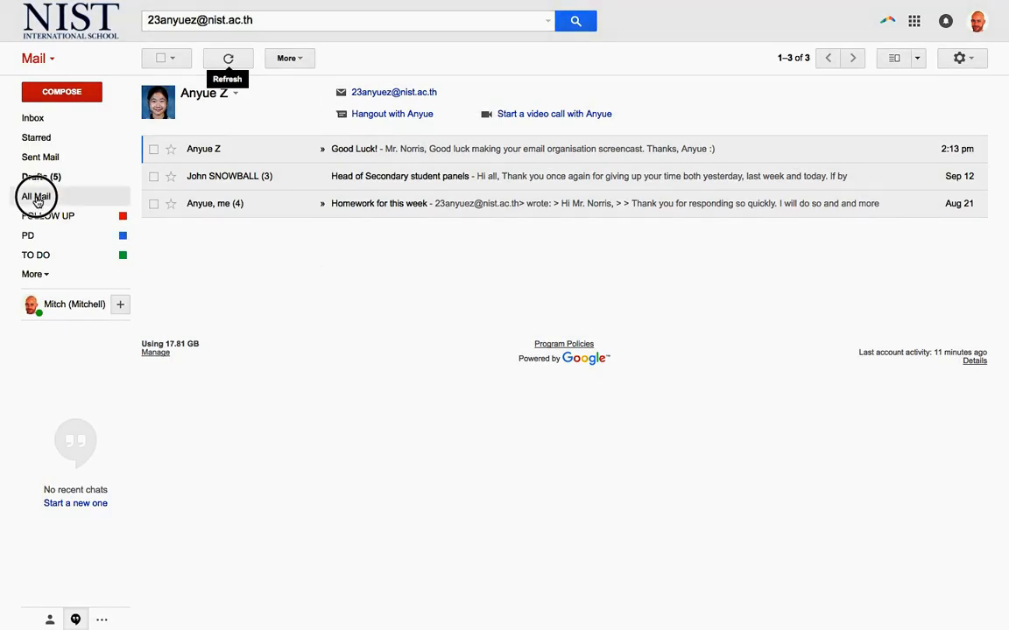
left_click(36, 196)
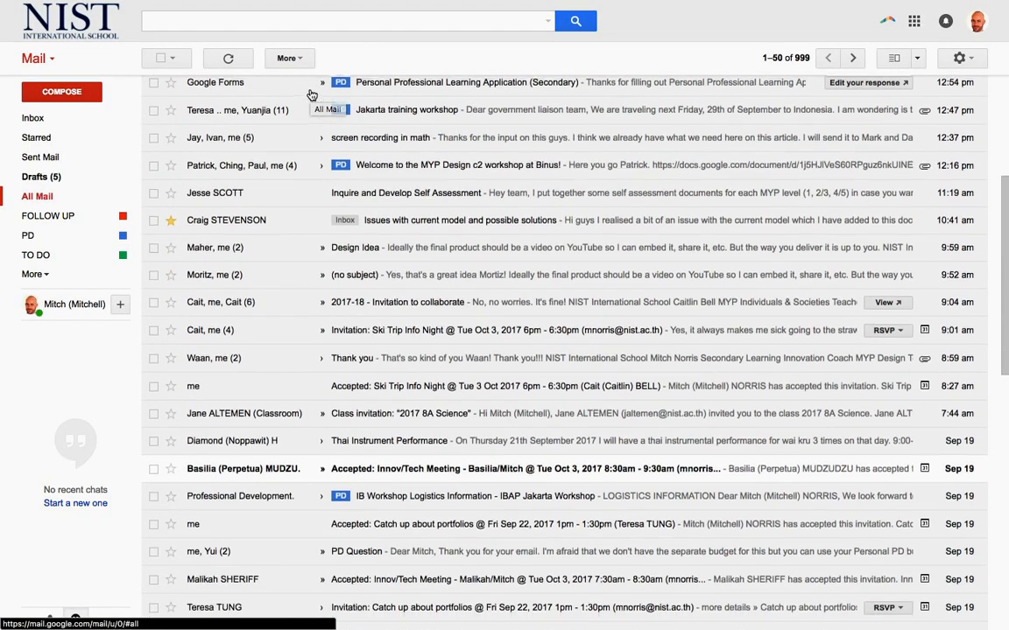
scroll("up", 3)
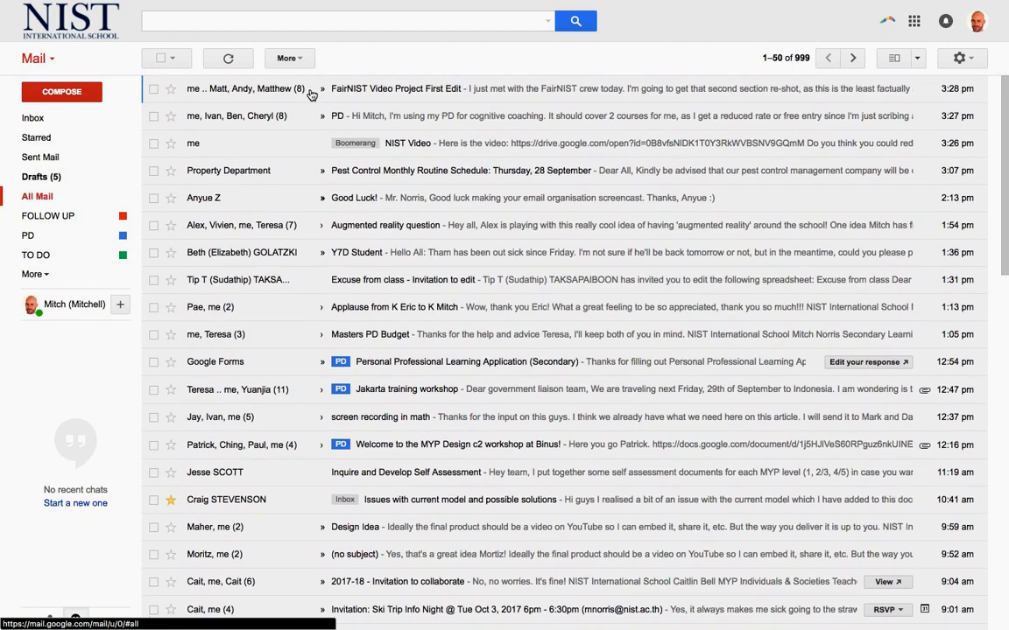
scroll("down", 3)
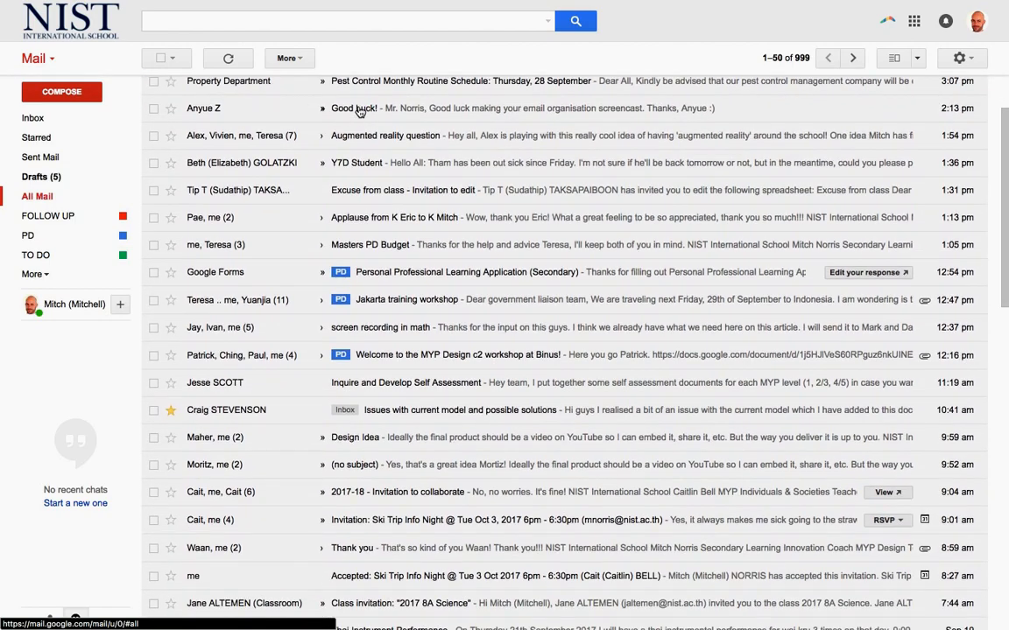
left_click(31, 117)
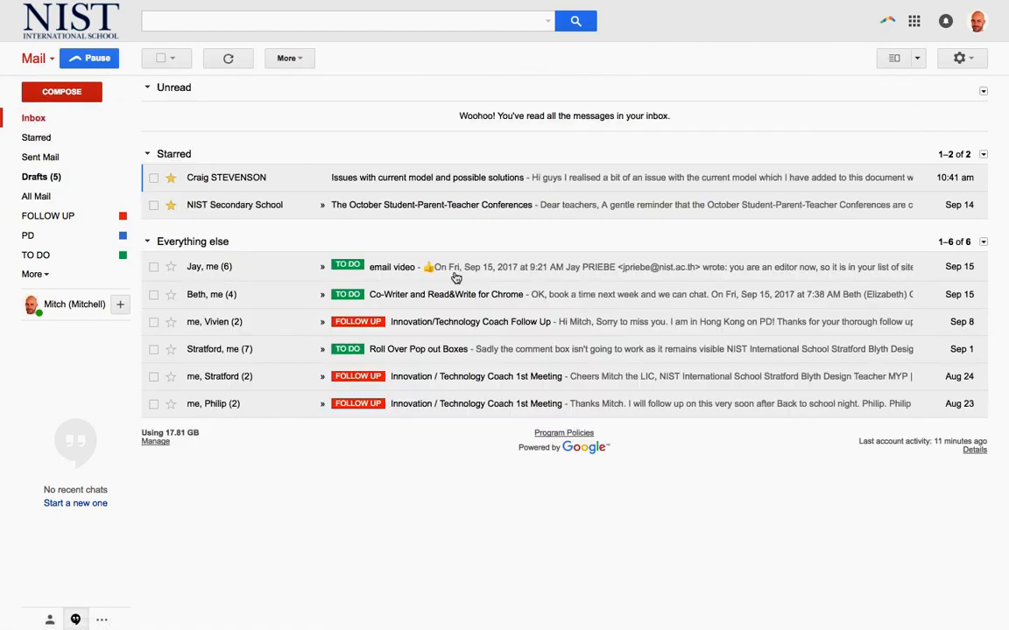
mouse_move(415, 498)
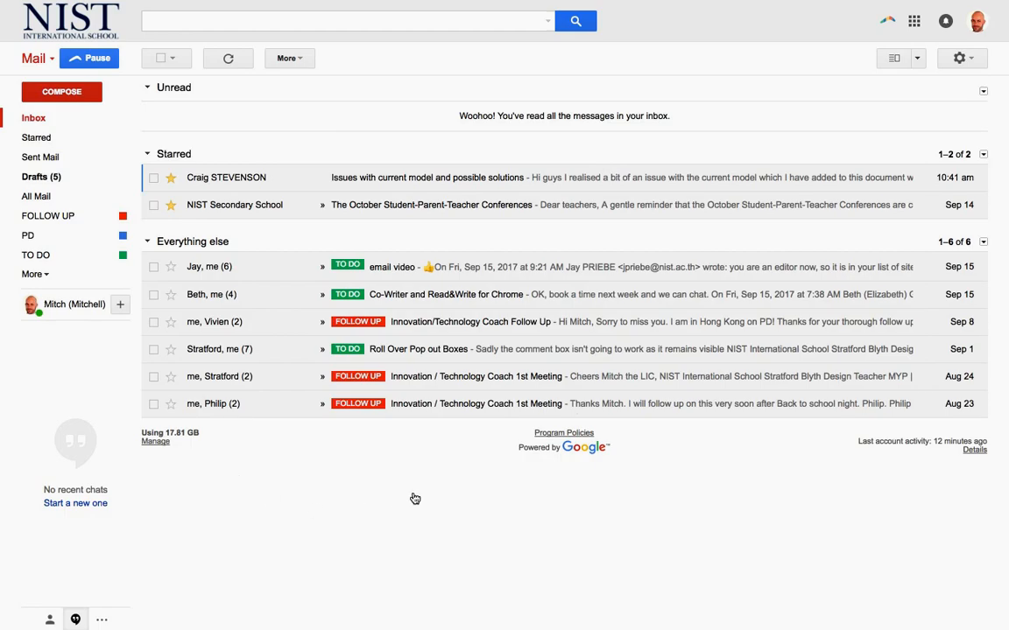